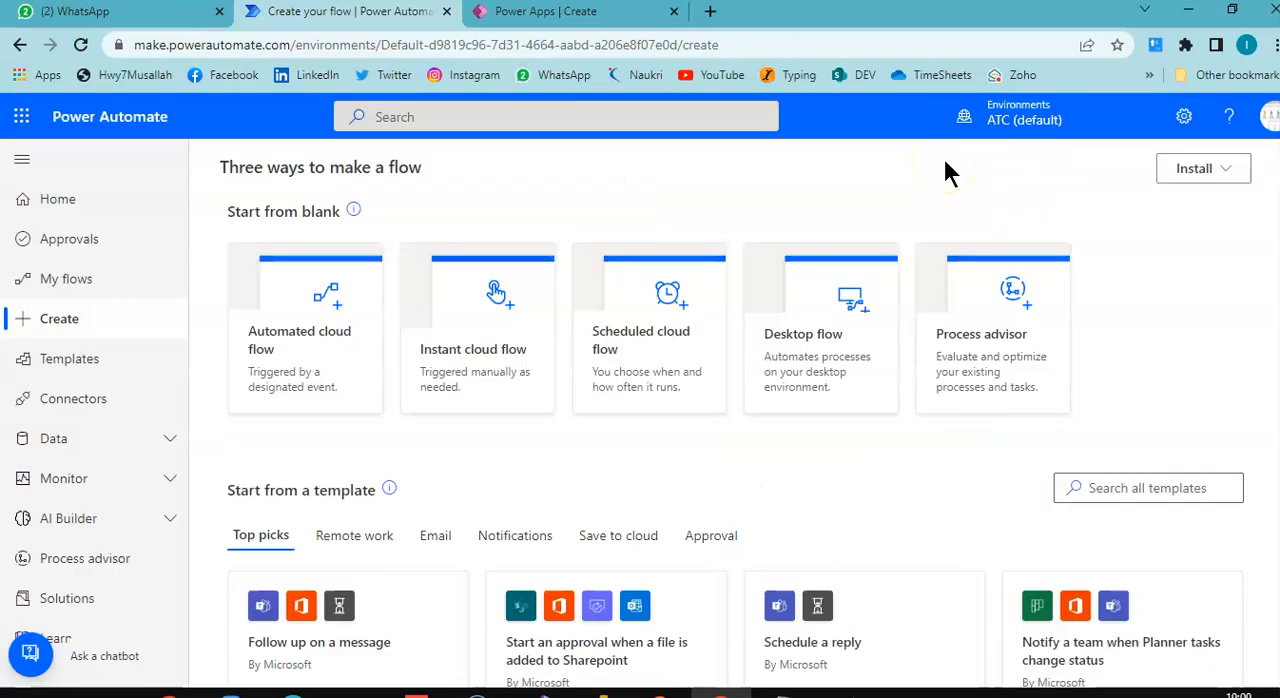
mouse_move(952, 112)
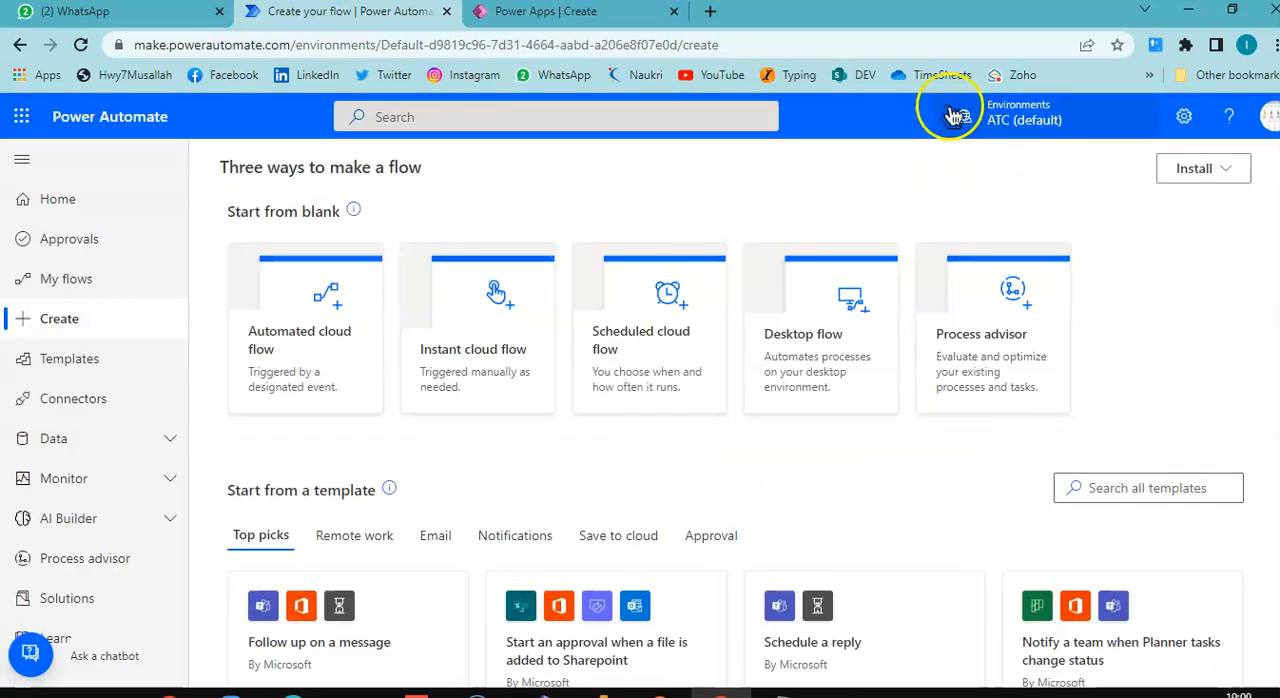
mouse_move(900, 196)
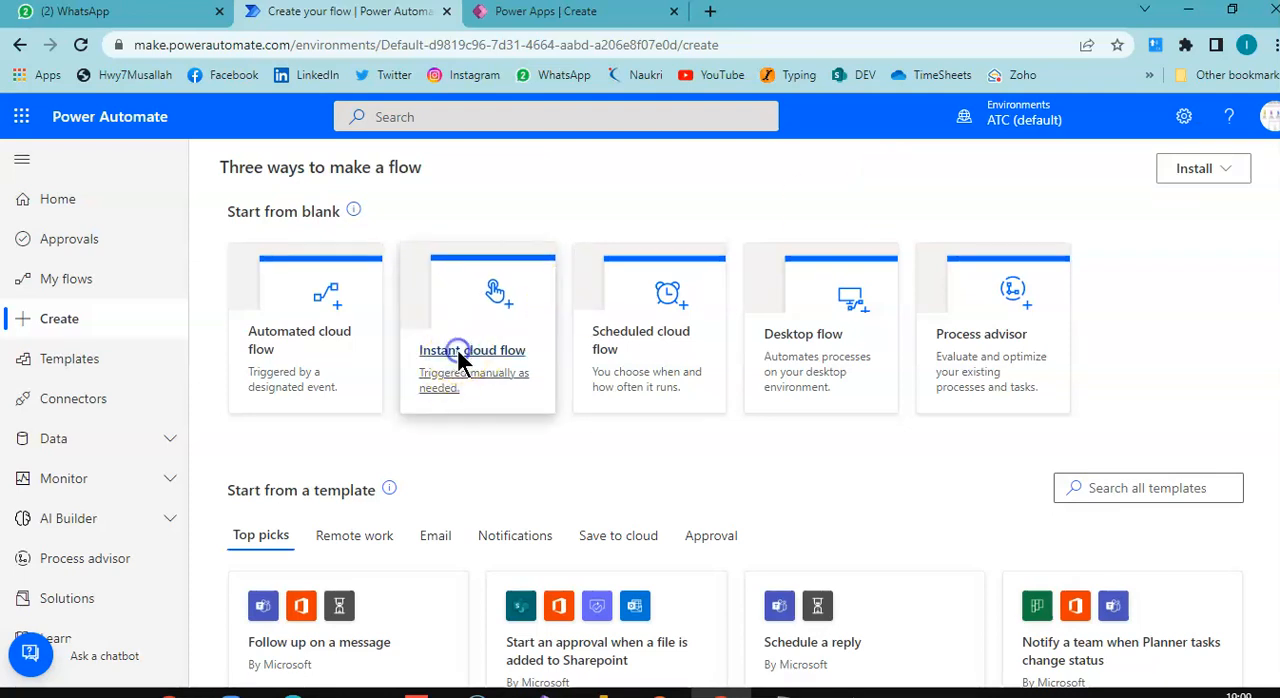
Create an instant cloud flow named PassParameter with the PowerApps trigger
click(472, 350)
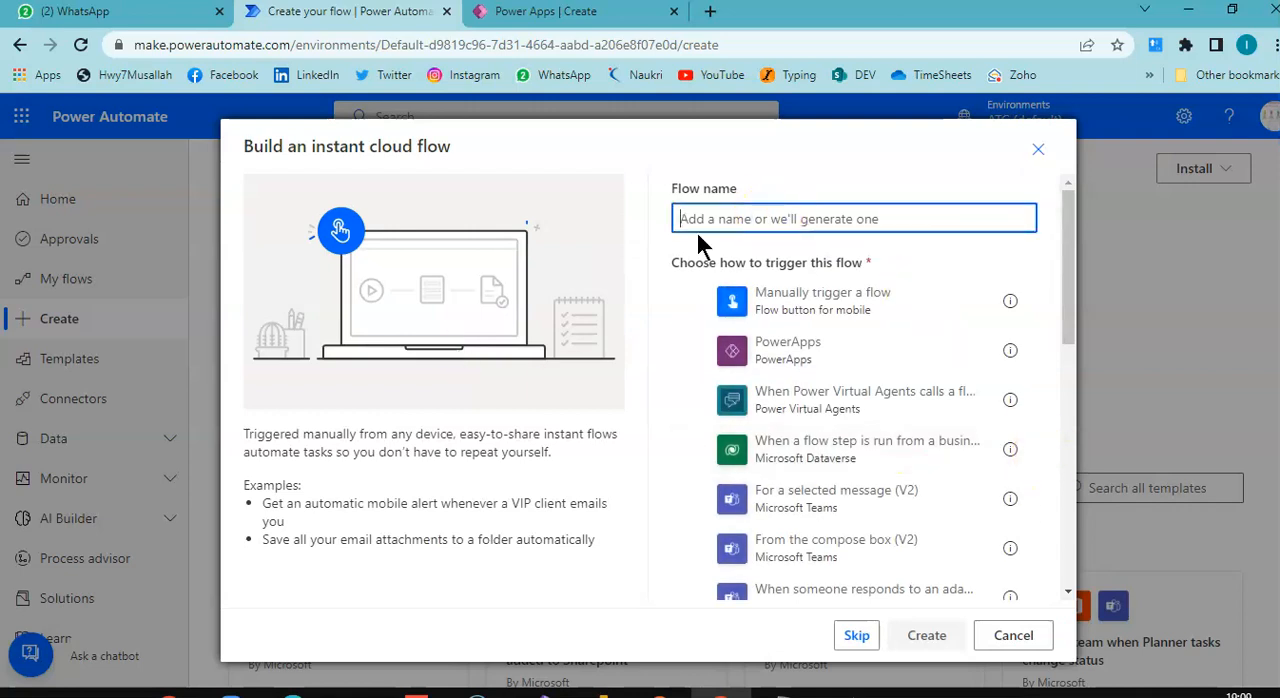
text(PassParameter)
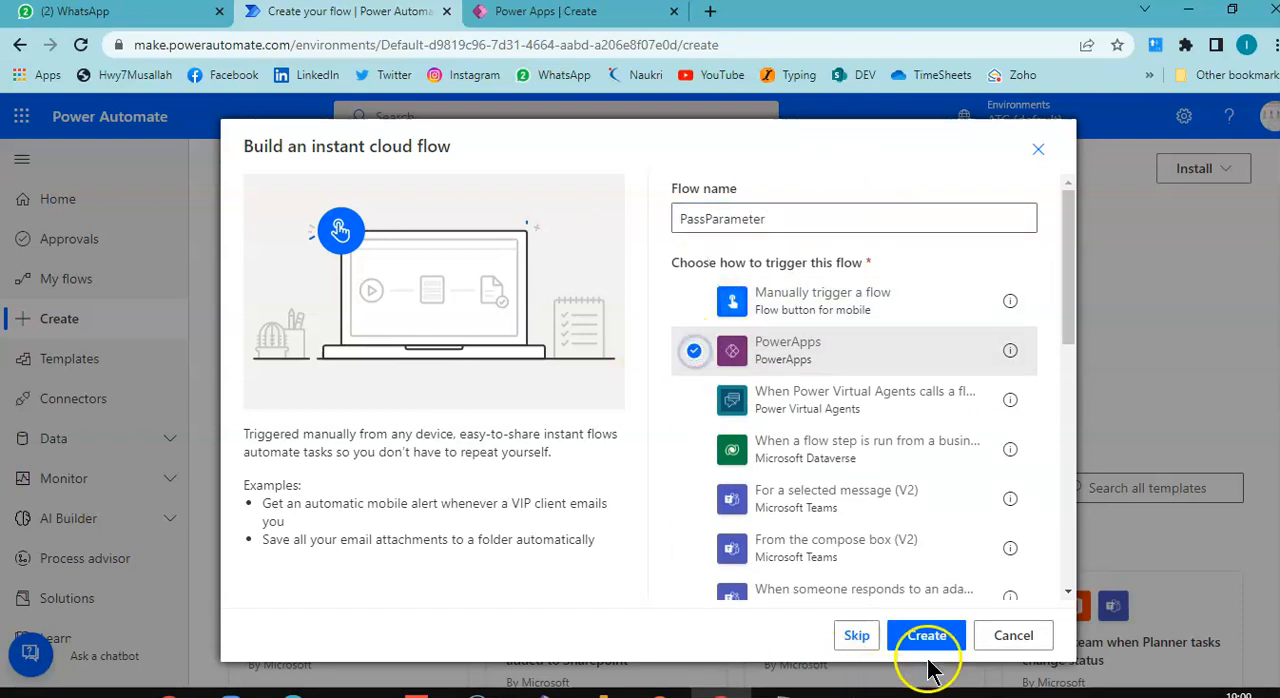
click(926, 636)
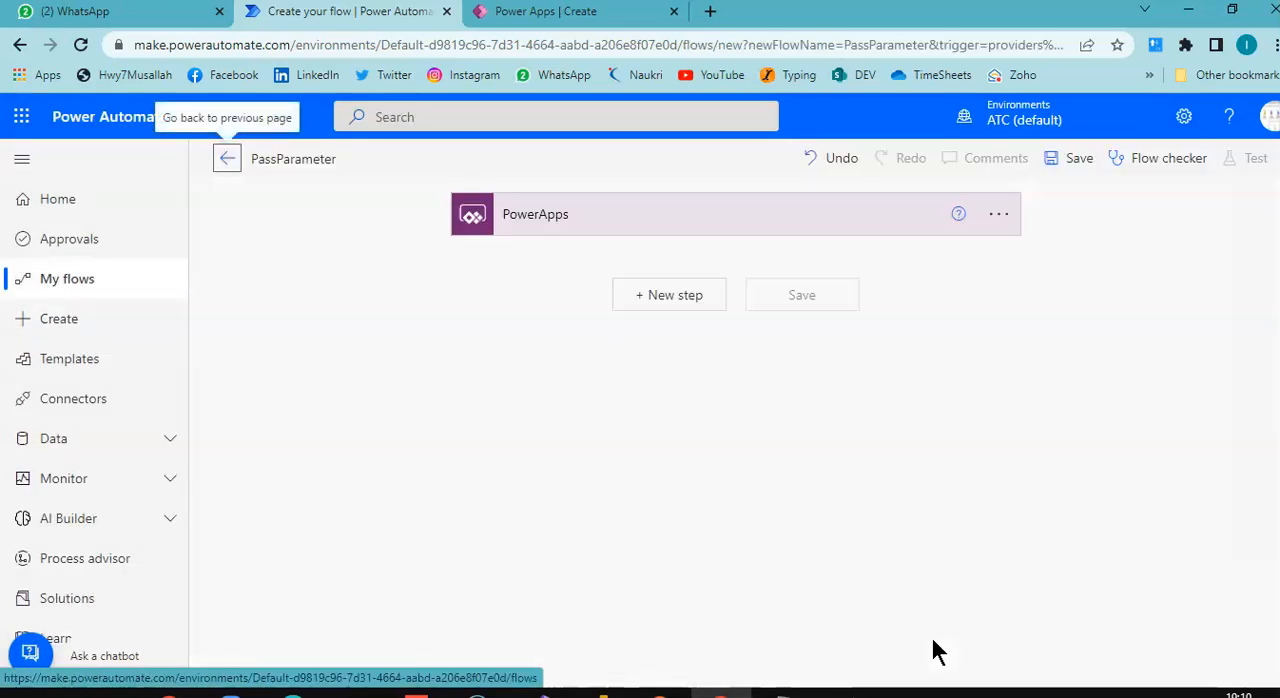
mouse_move(668, 294)
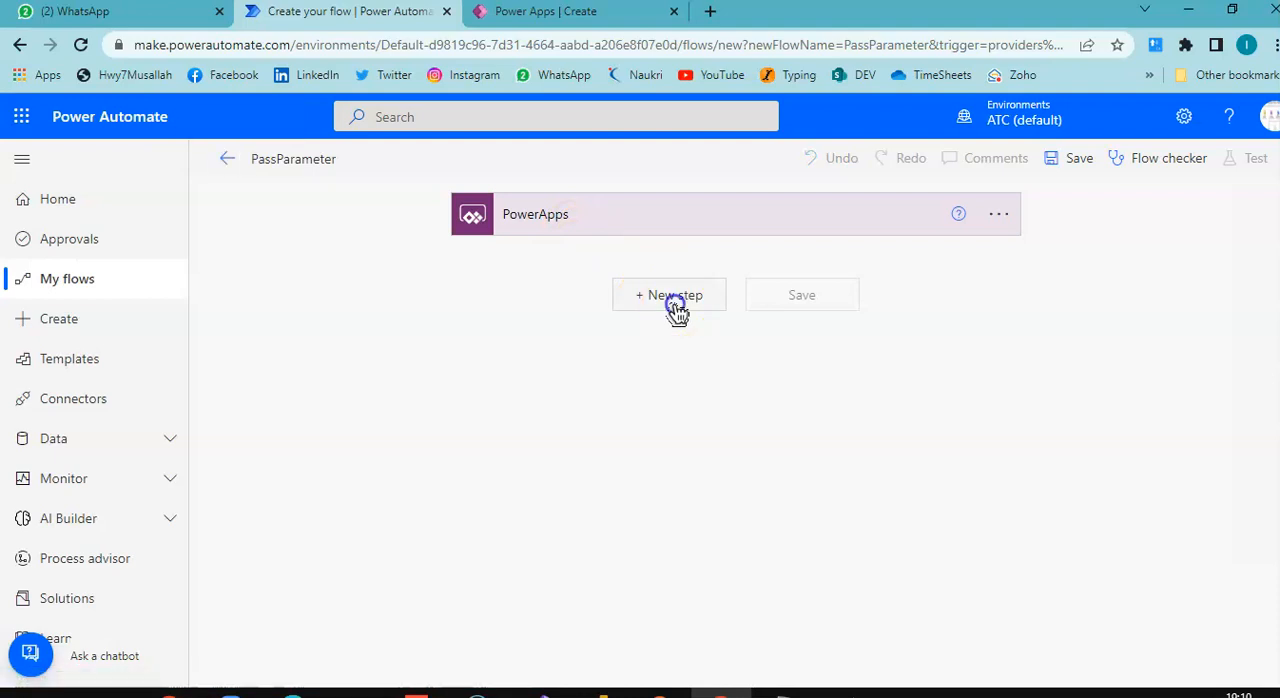
Add an Initialize variable action as a new step after the PowerApps trigger
click(668, 294)
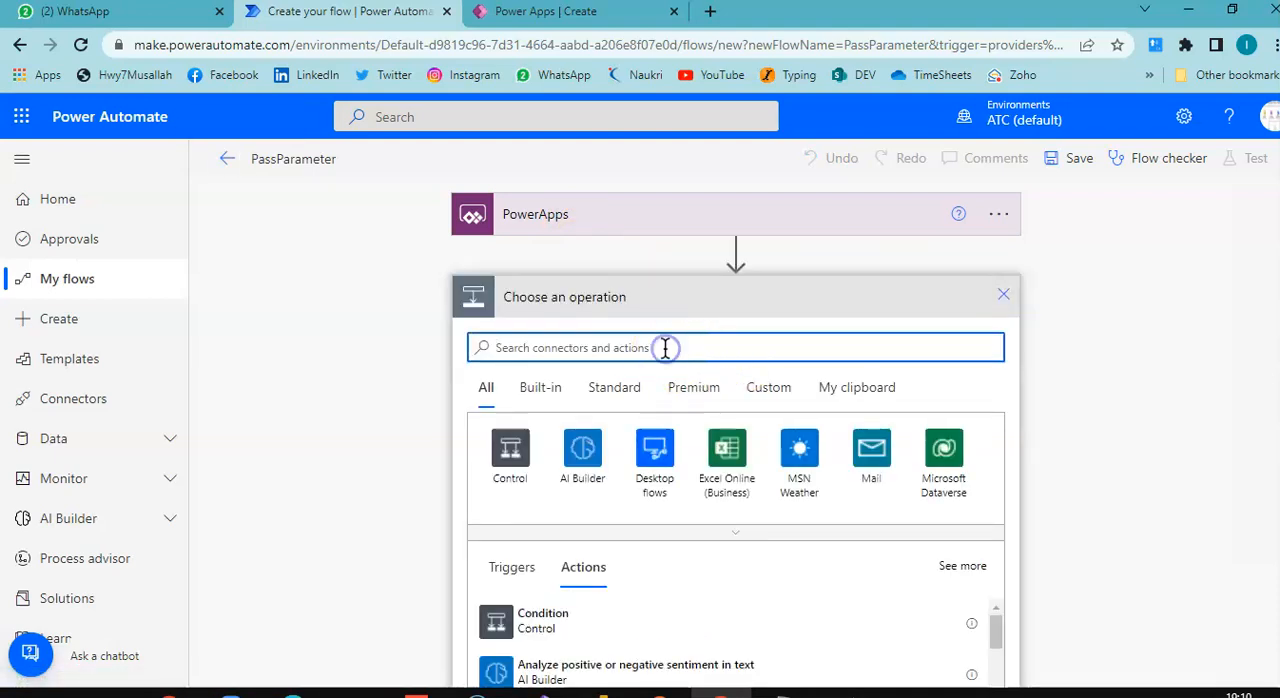
text(Initialize)
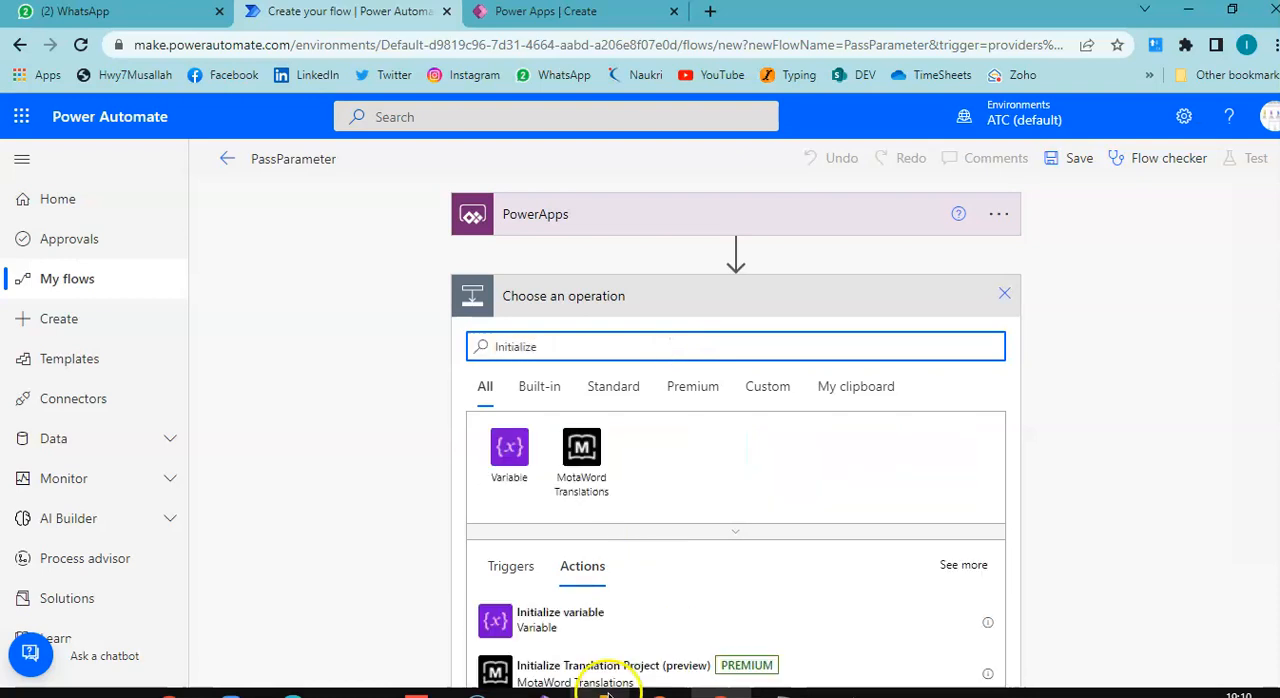
click(560, 620)
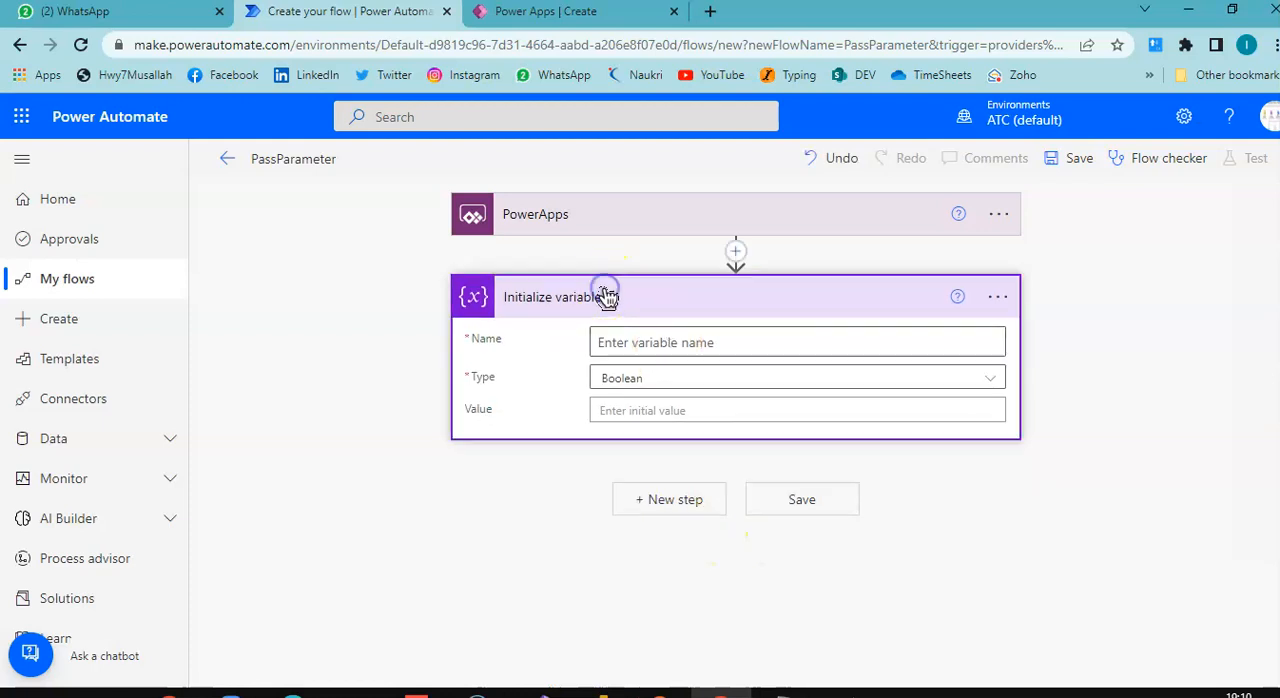
Rename the step and variable FirstName, type String, value FirstName_Value from Ask in PowerApps
click(996, 296)
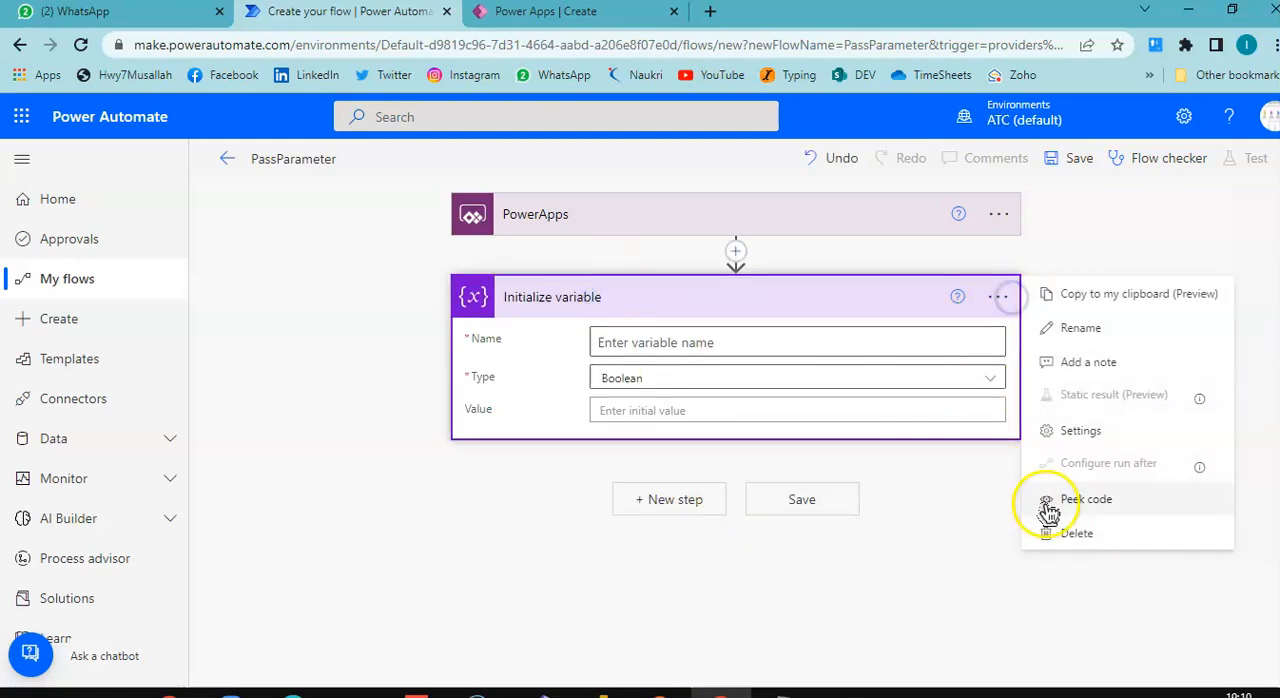
click(1080, 328)
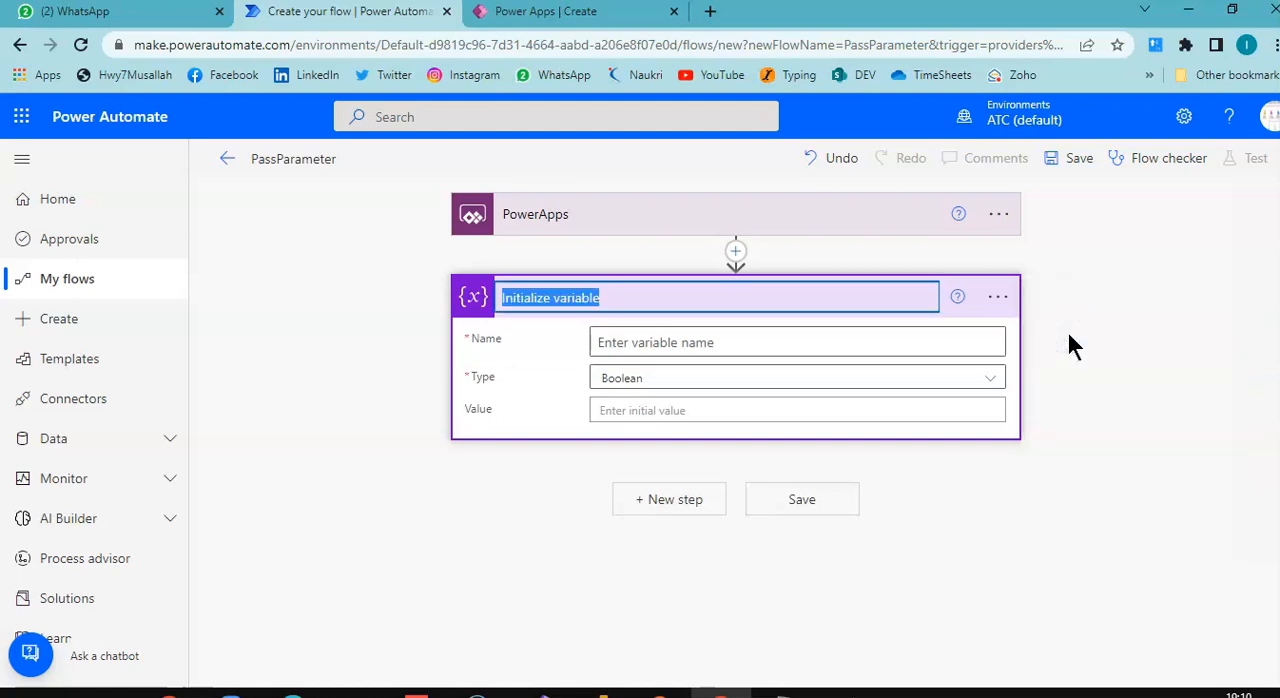
text(FirstName)
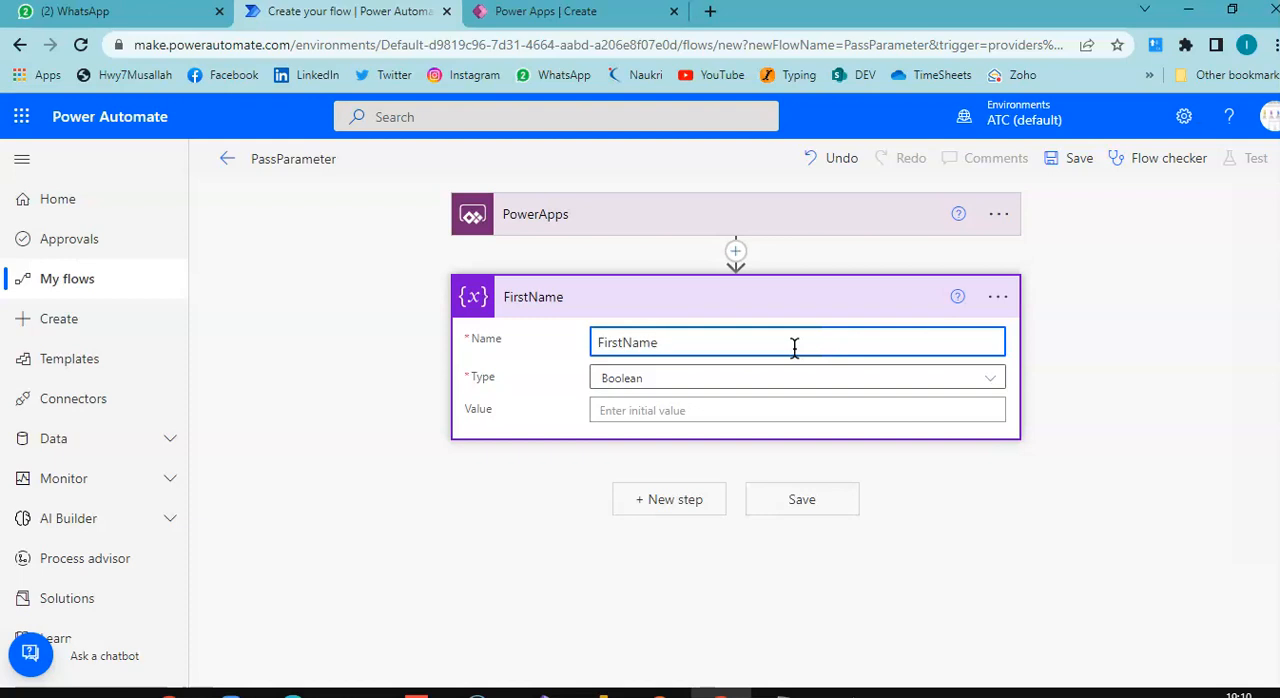
click(796, 376)
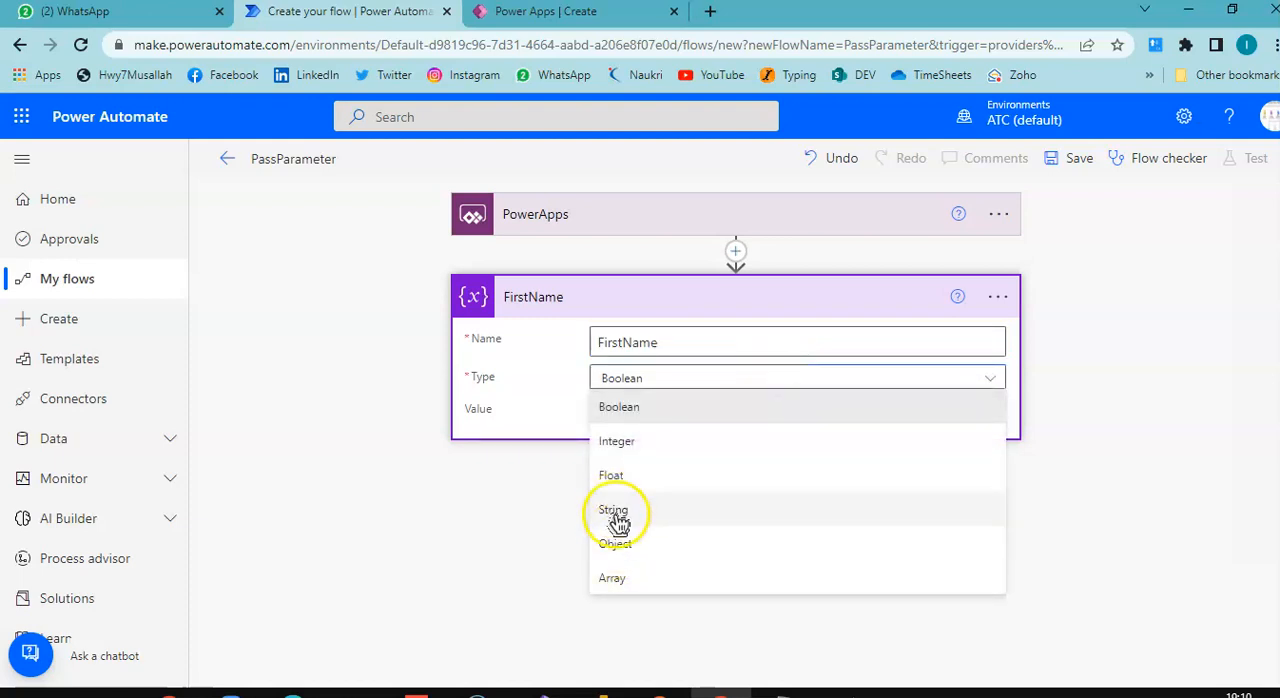
click(612, 508)
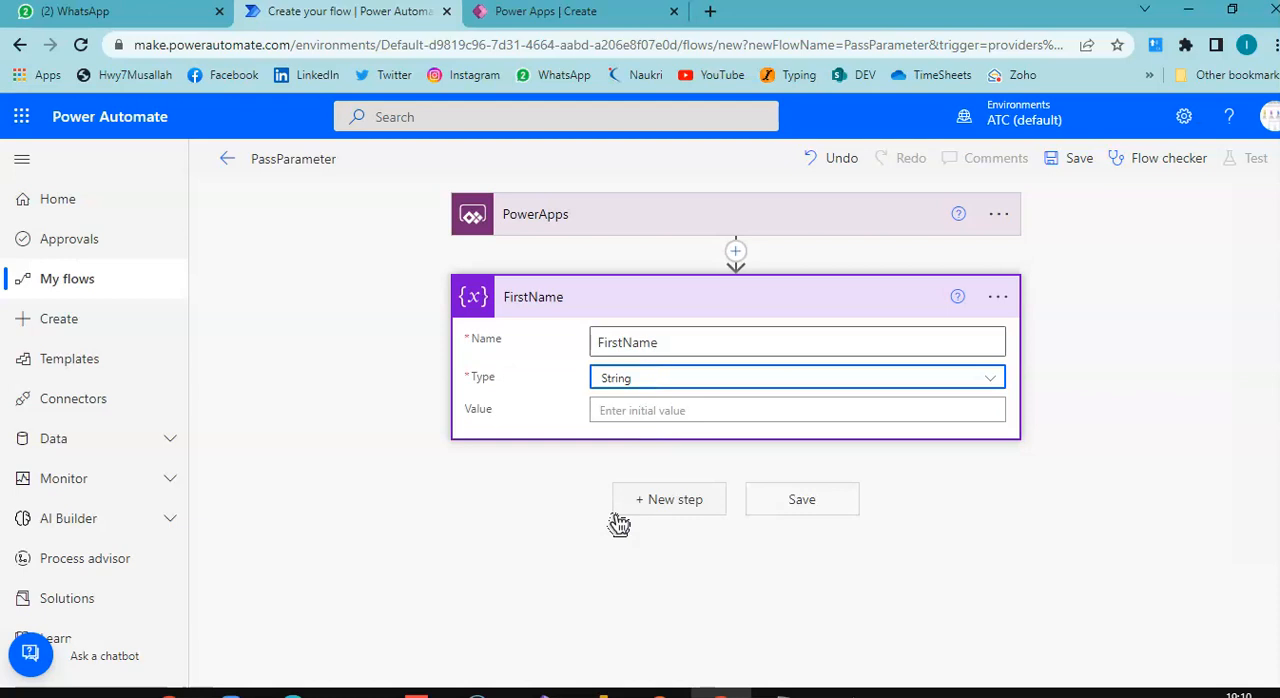
click(796, 410)
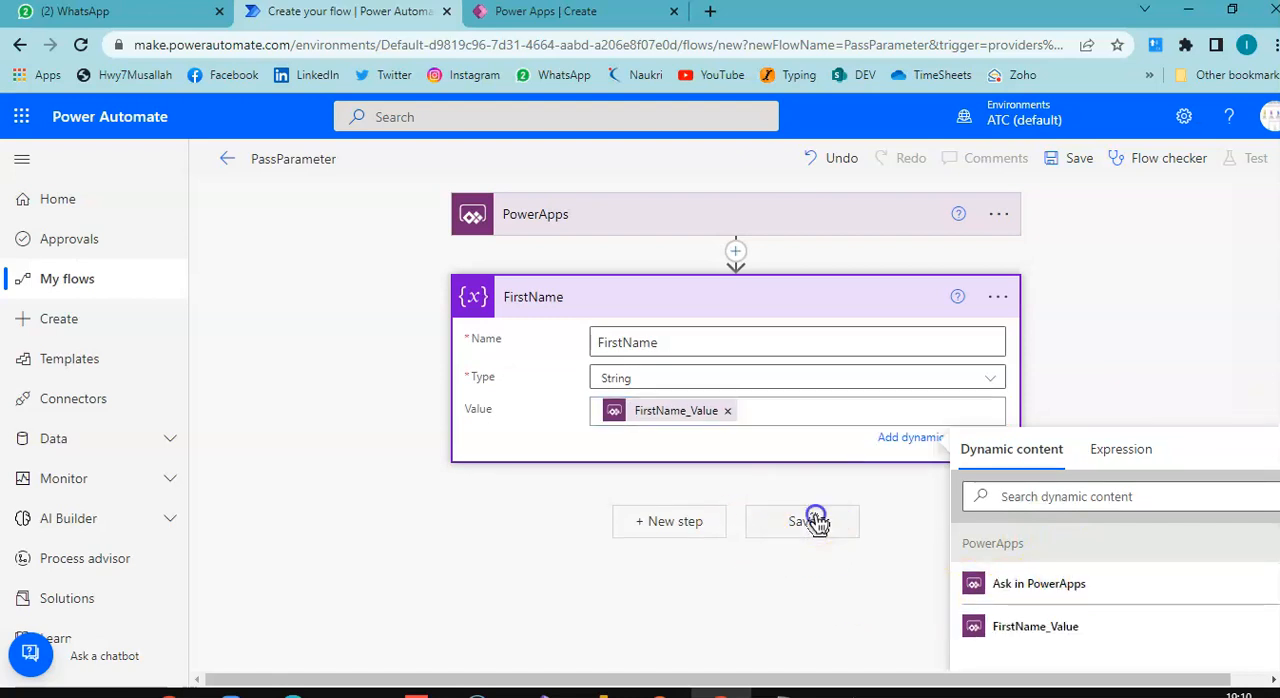
Save the PassParameter flow until it reports it is ready to go
click(804, 520)
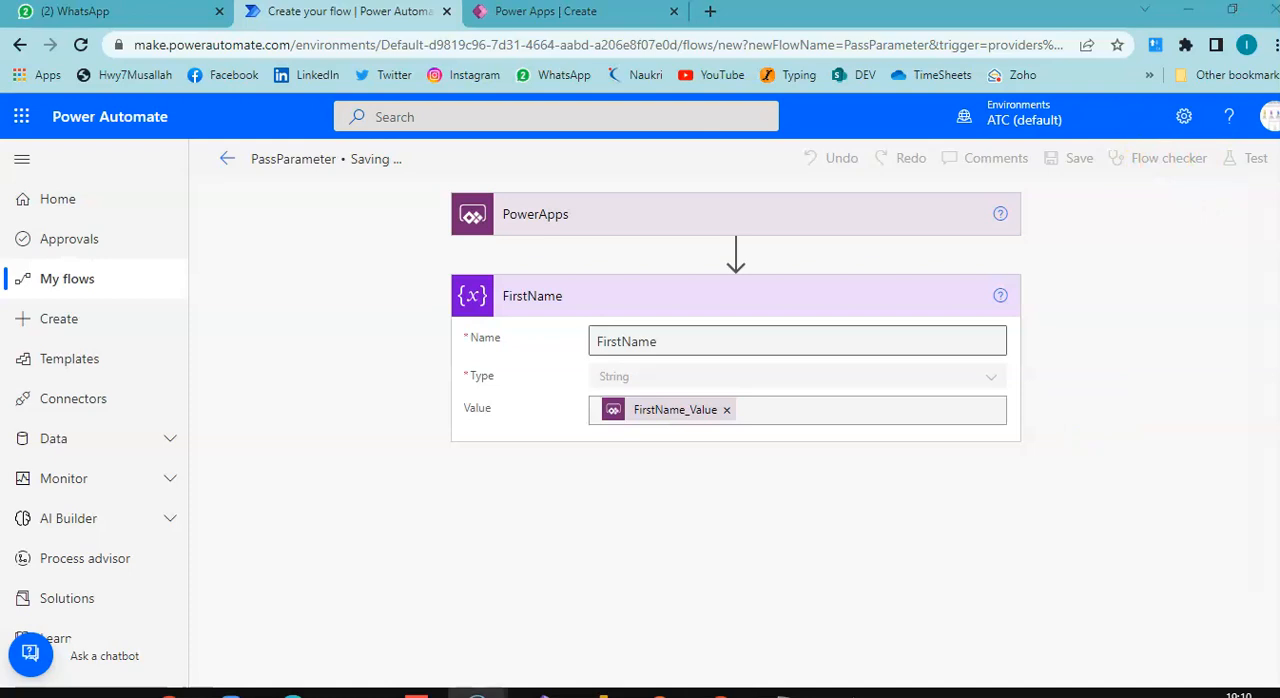
click(1078, 156)
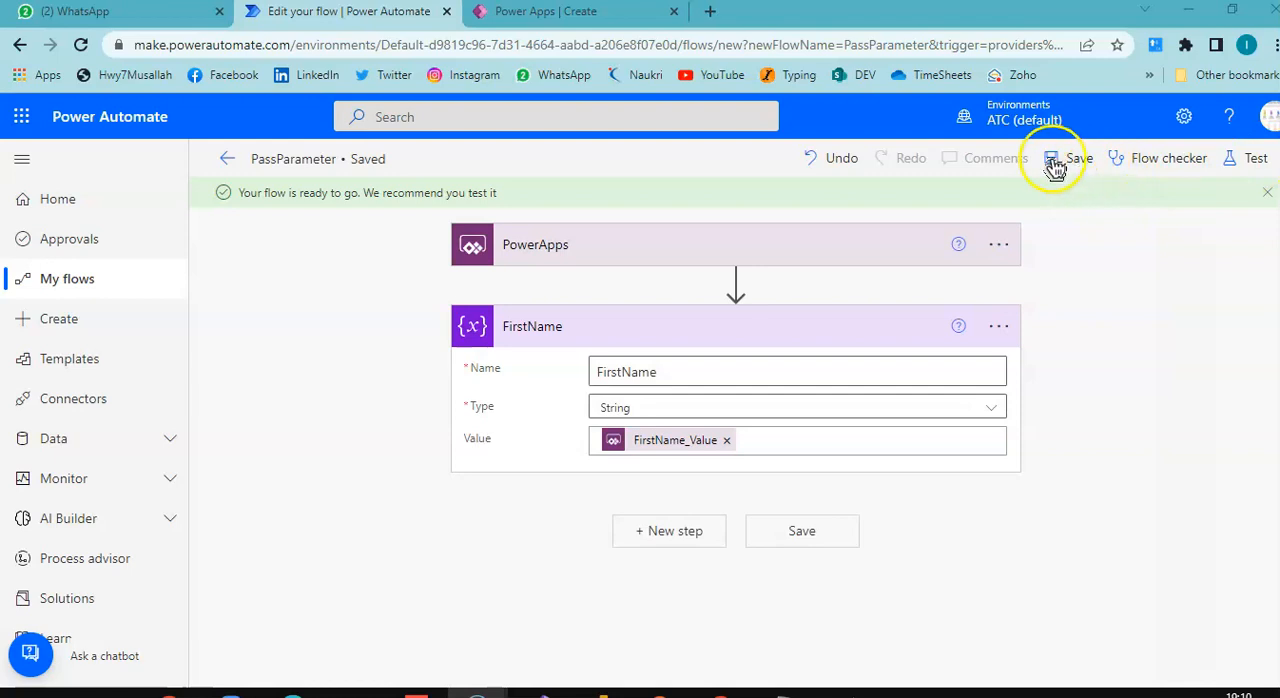
click(1078, 158)
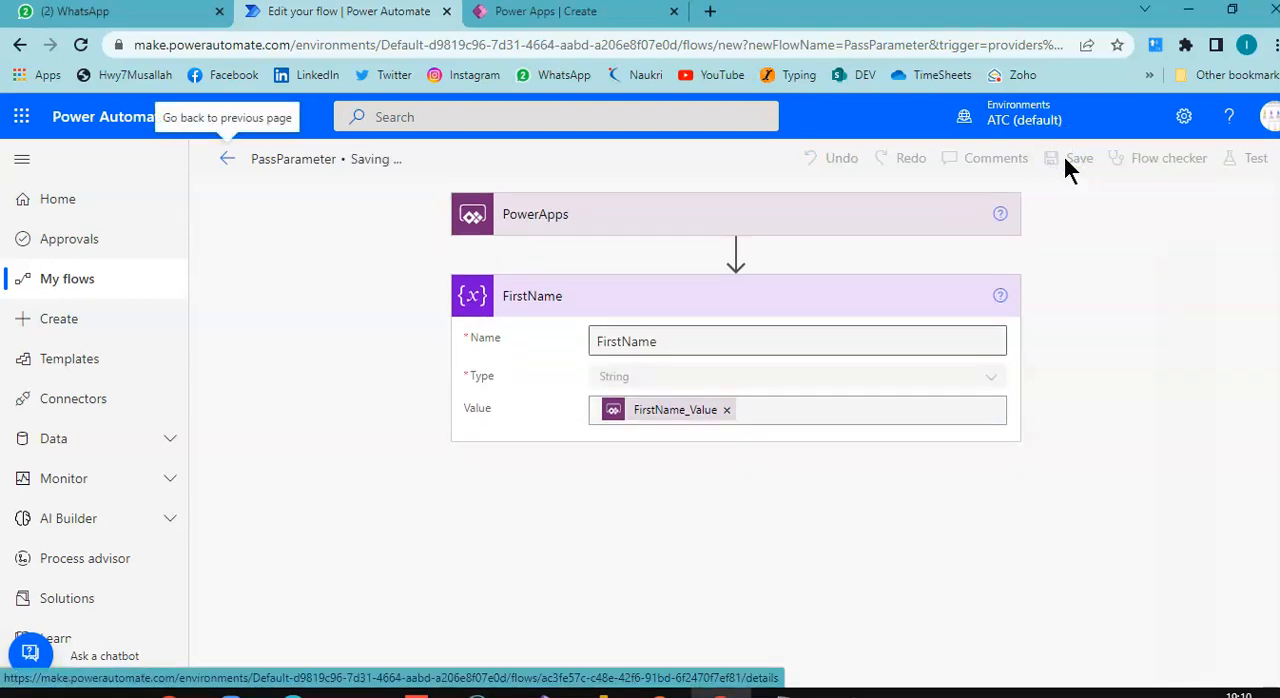
click(1080, 158)
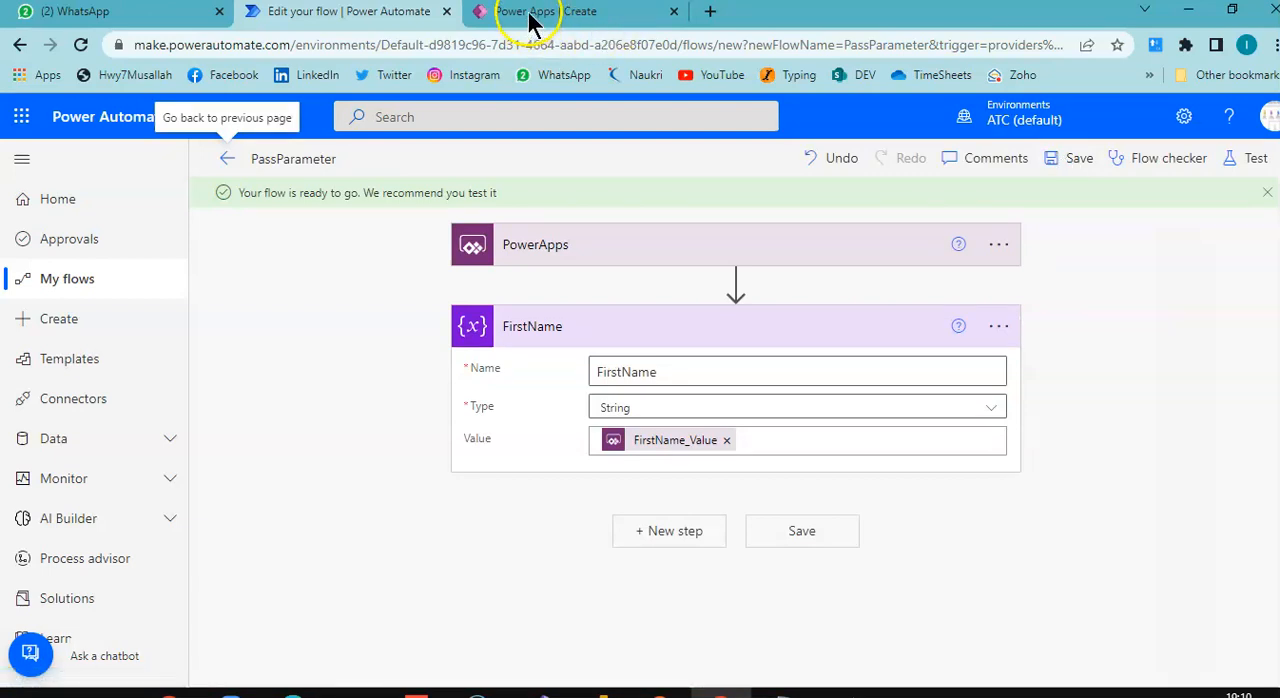
Switch to Power Apps and start a blank canvas app in Tablet format
click(544, 12)
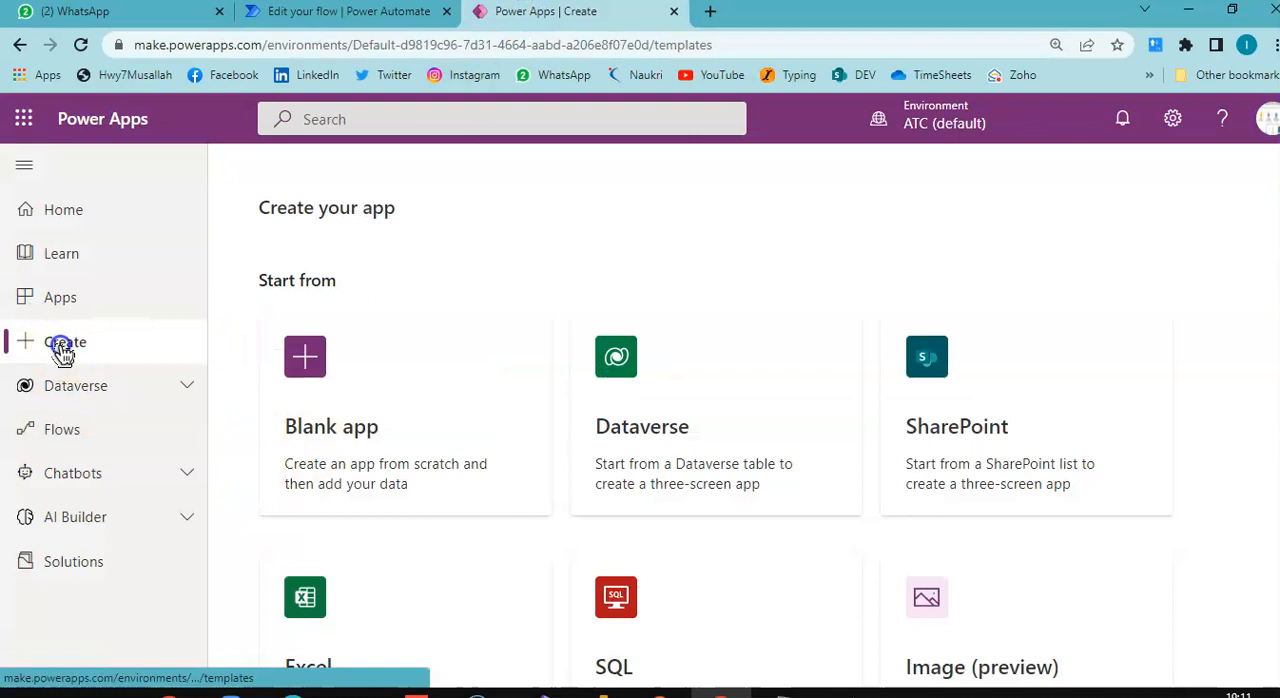
mouse_move(374, 370)
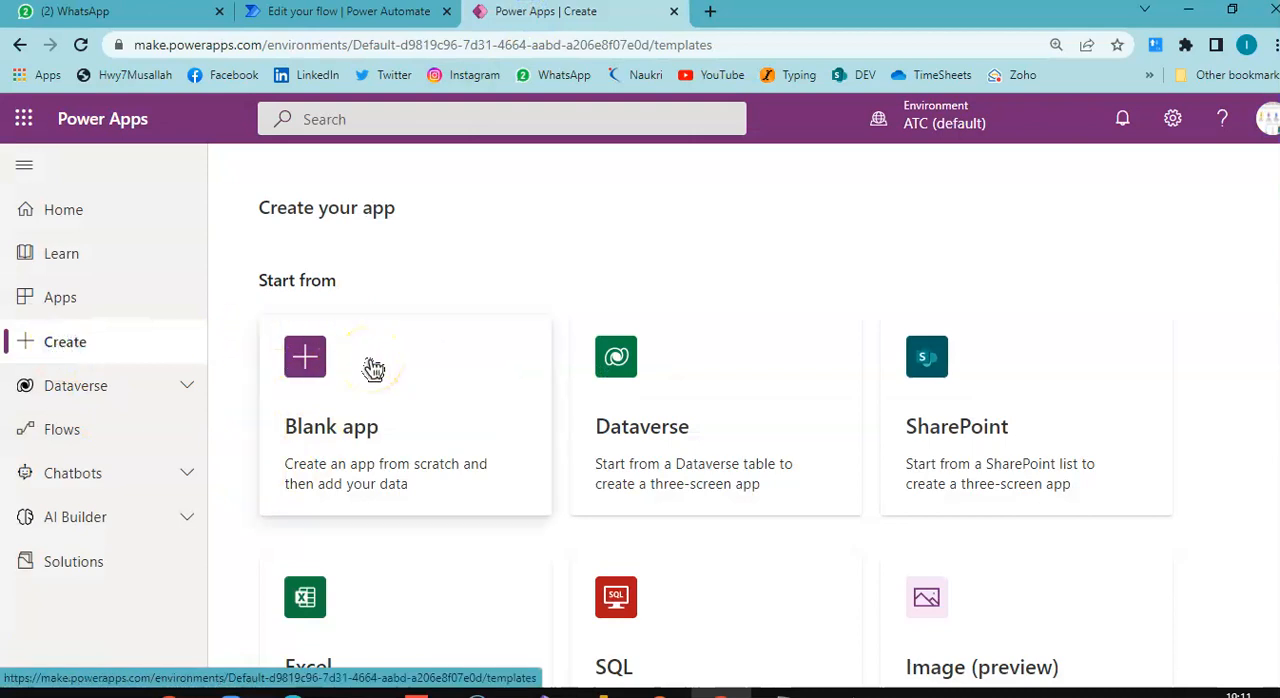
click(404, 416)
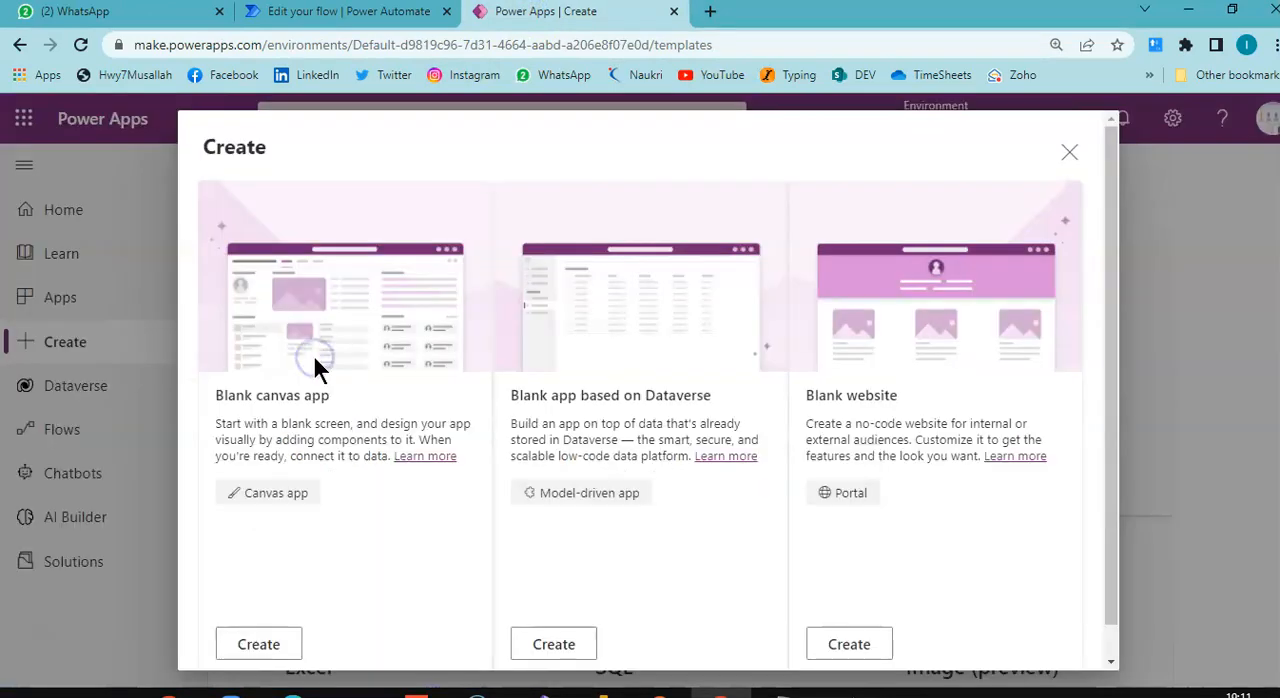
mouse_move(316, 364)
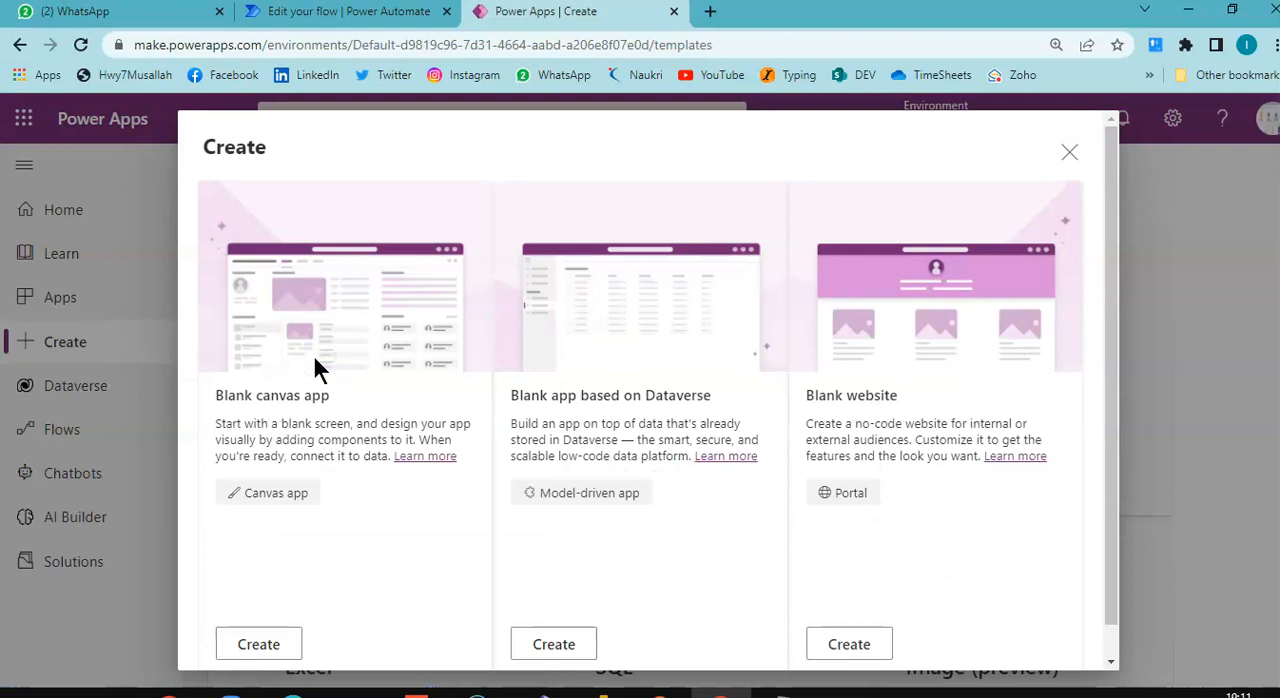
click(258, 644)
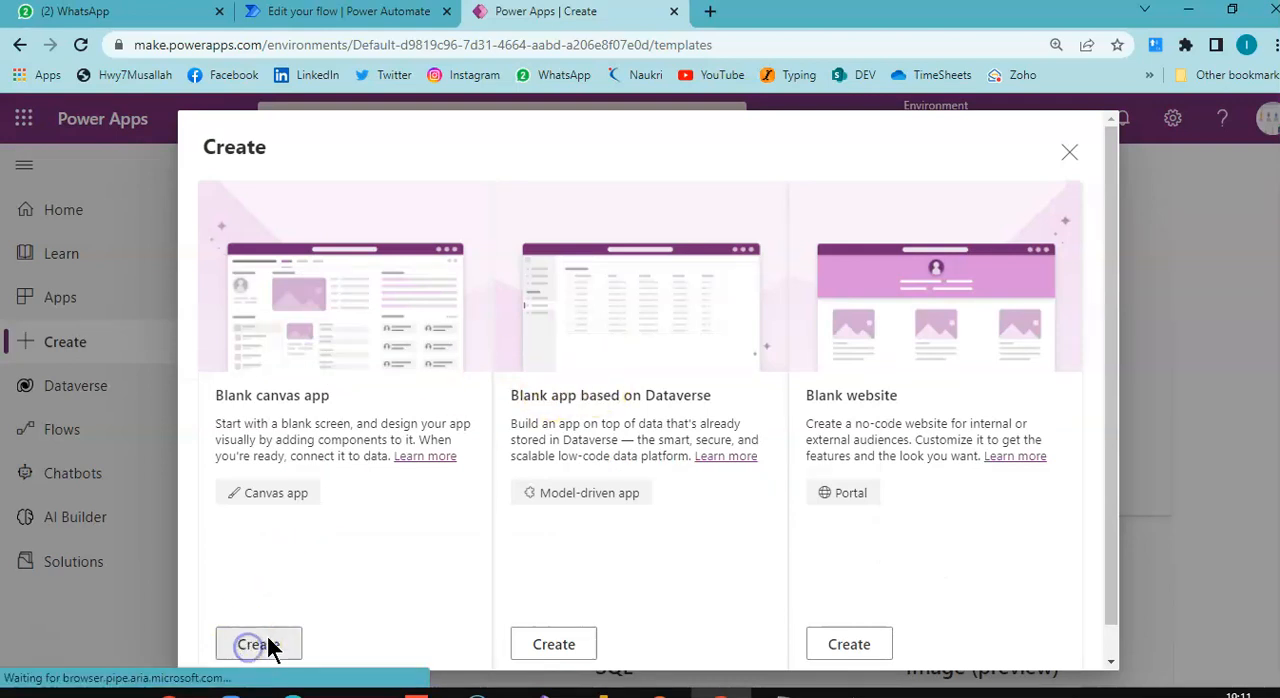
click(258, 644)
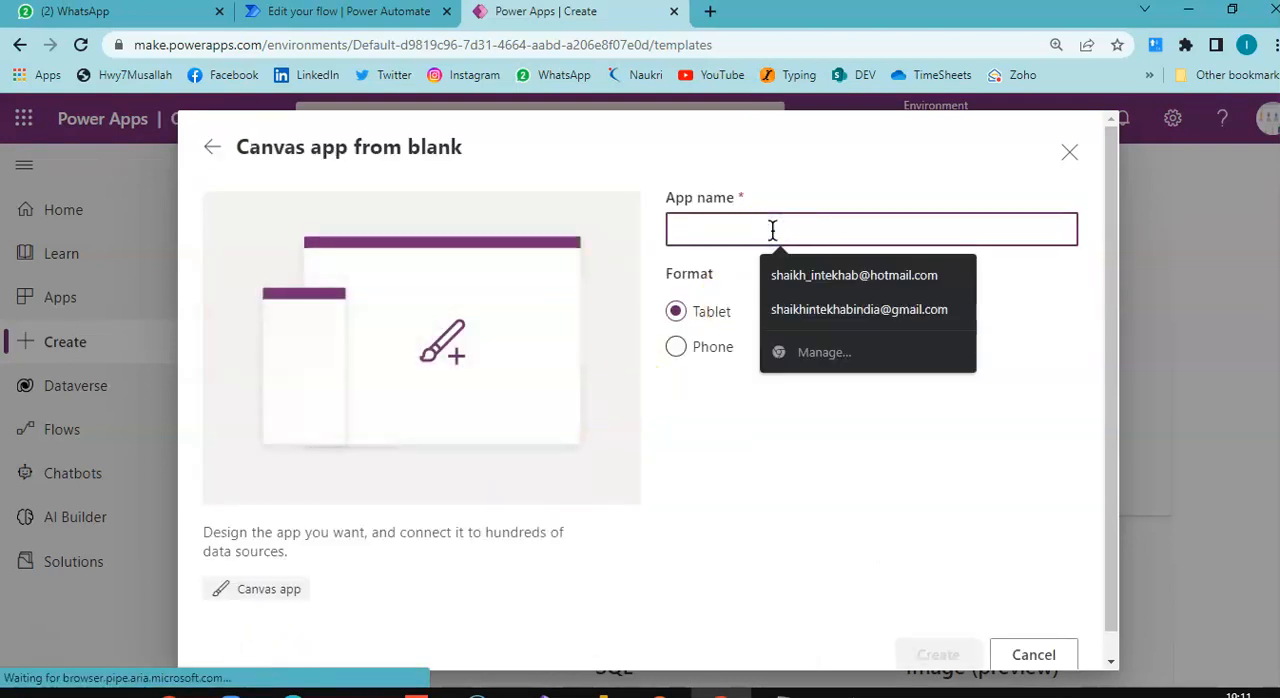
Name the app AppPassVariable and create it
text(App)
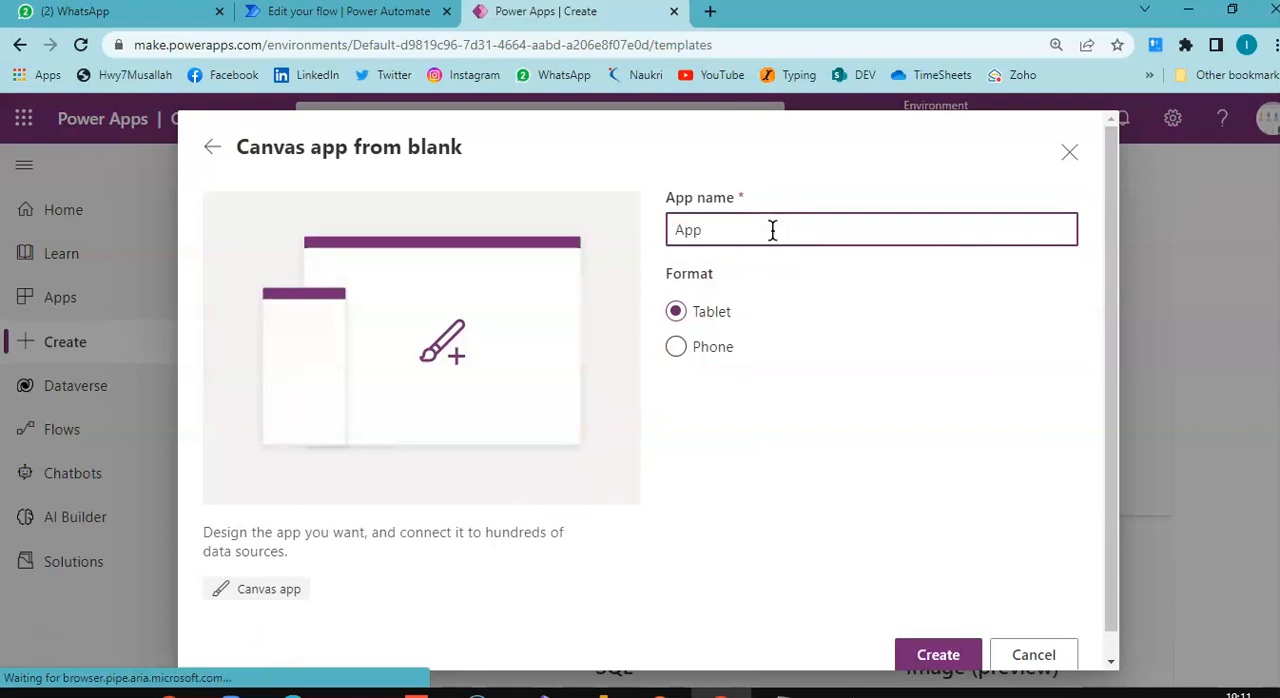
text(Pass)
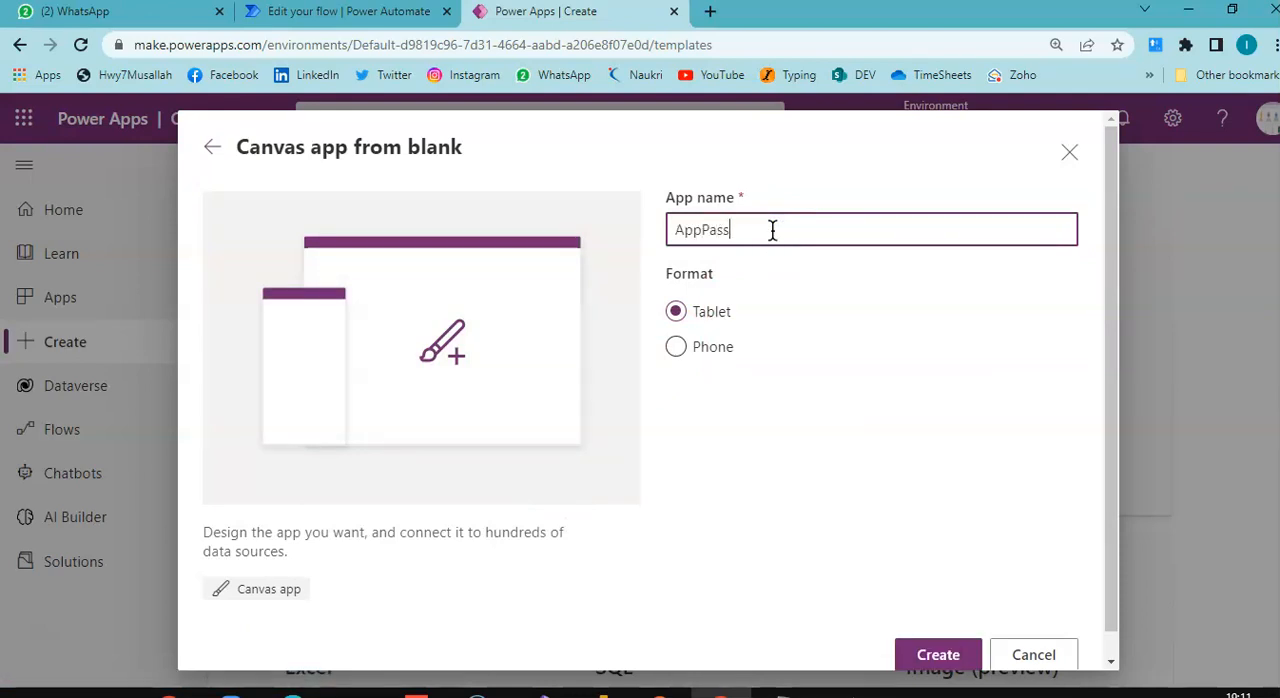
text(Varia)
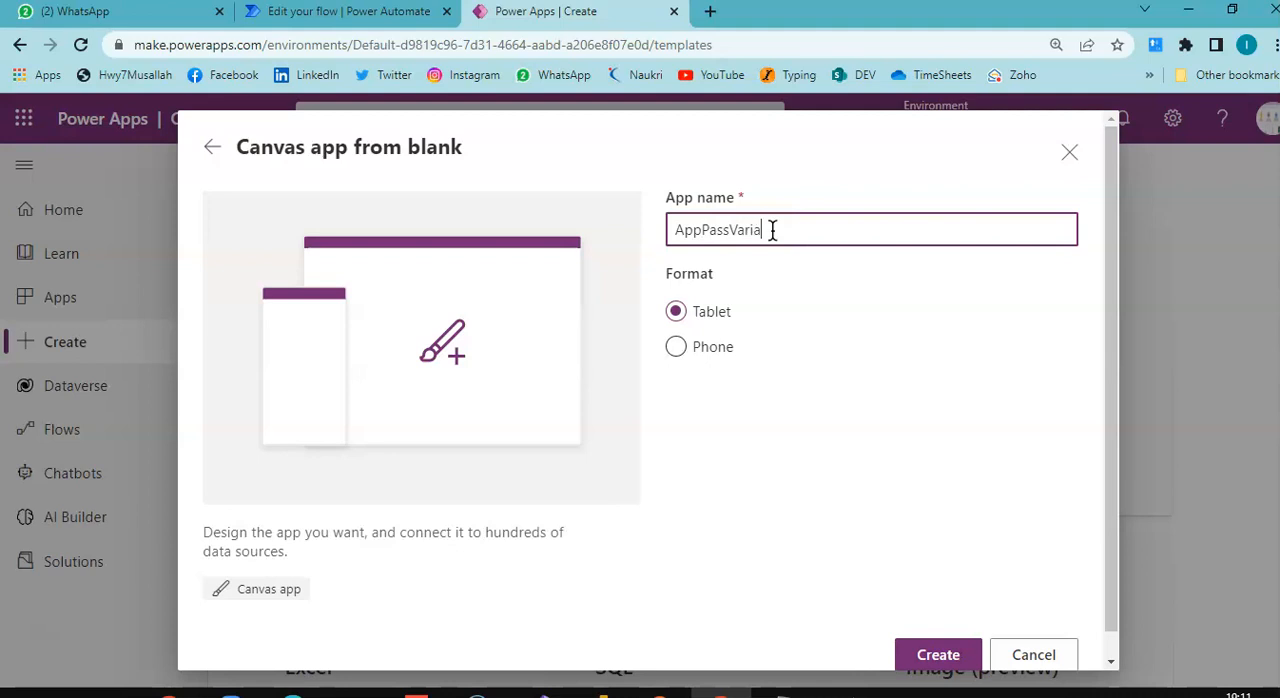
text(ble)
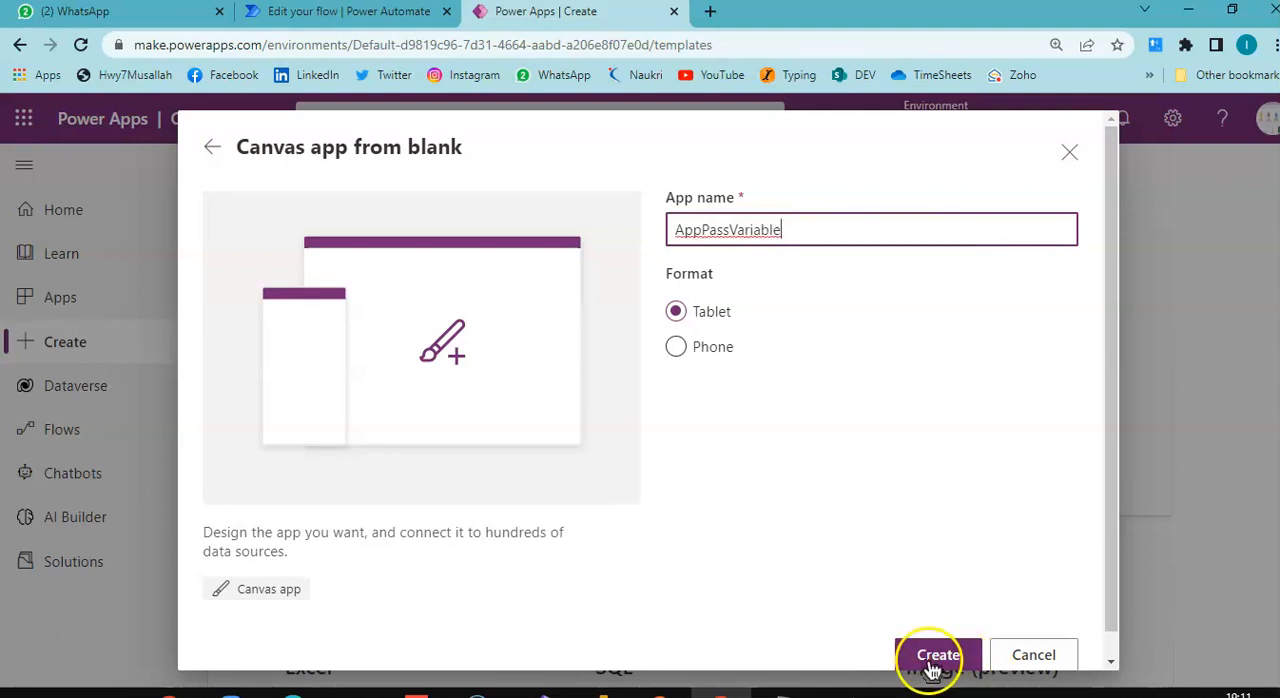
click(936, 656)
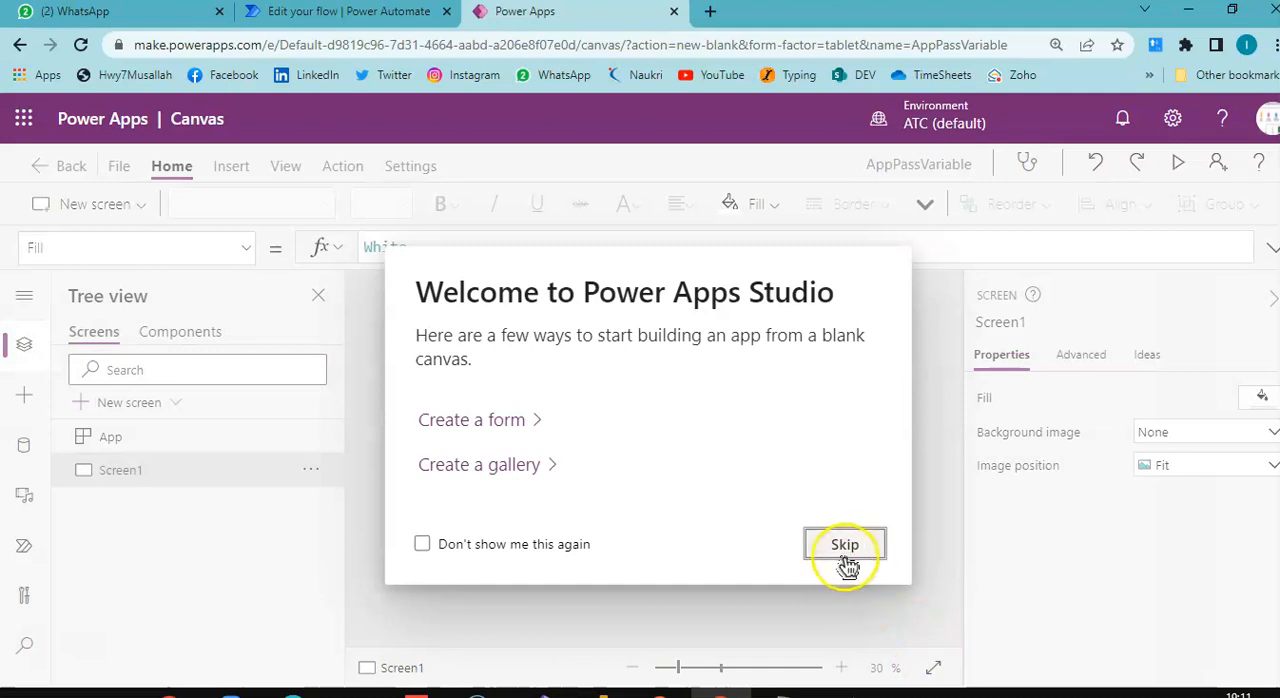
Dismiss the welcome dialog and insert Button1 onto Screen1
click(844, 544)
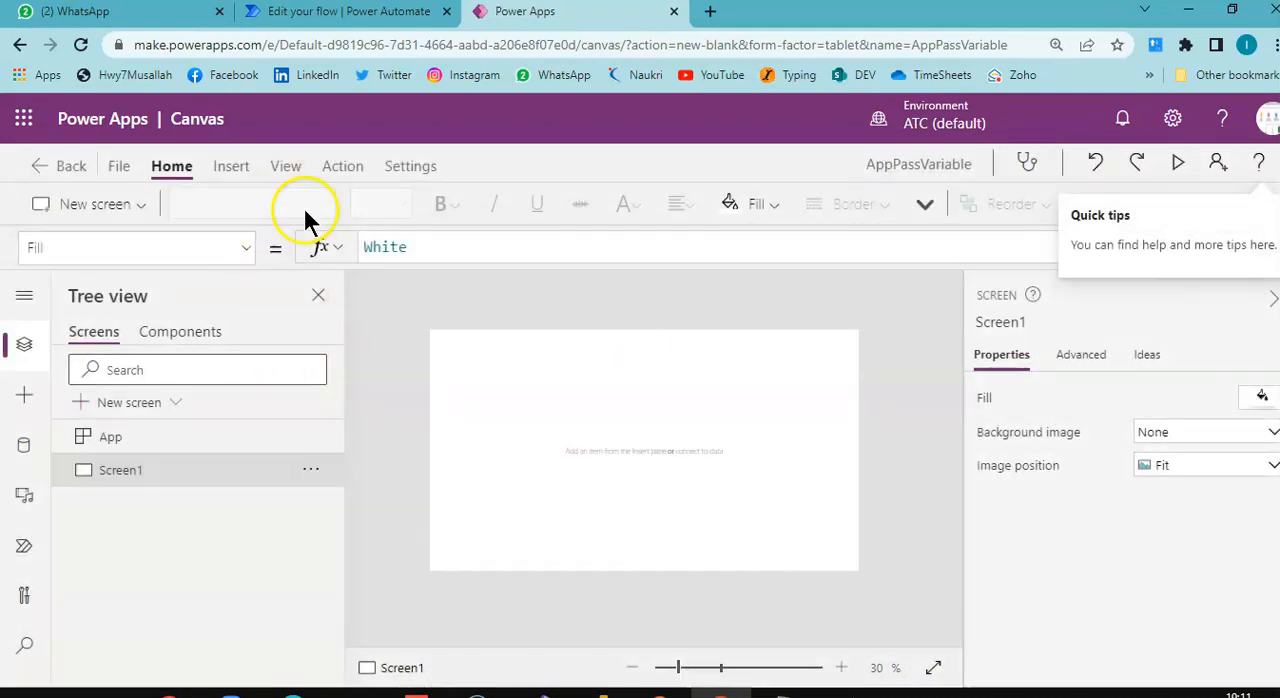
click(232, 166)
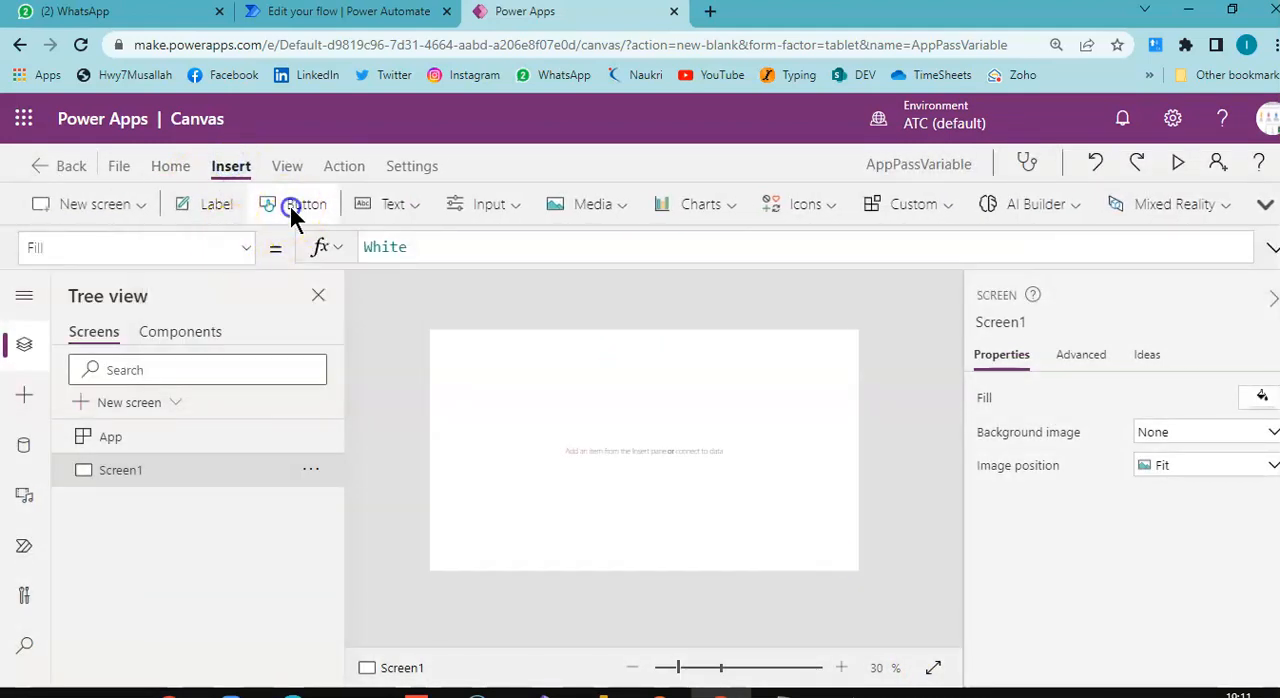
click(304, 204)
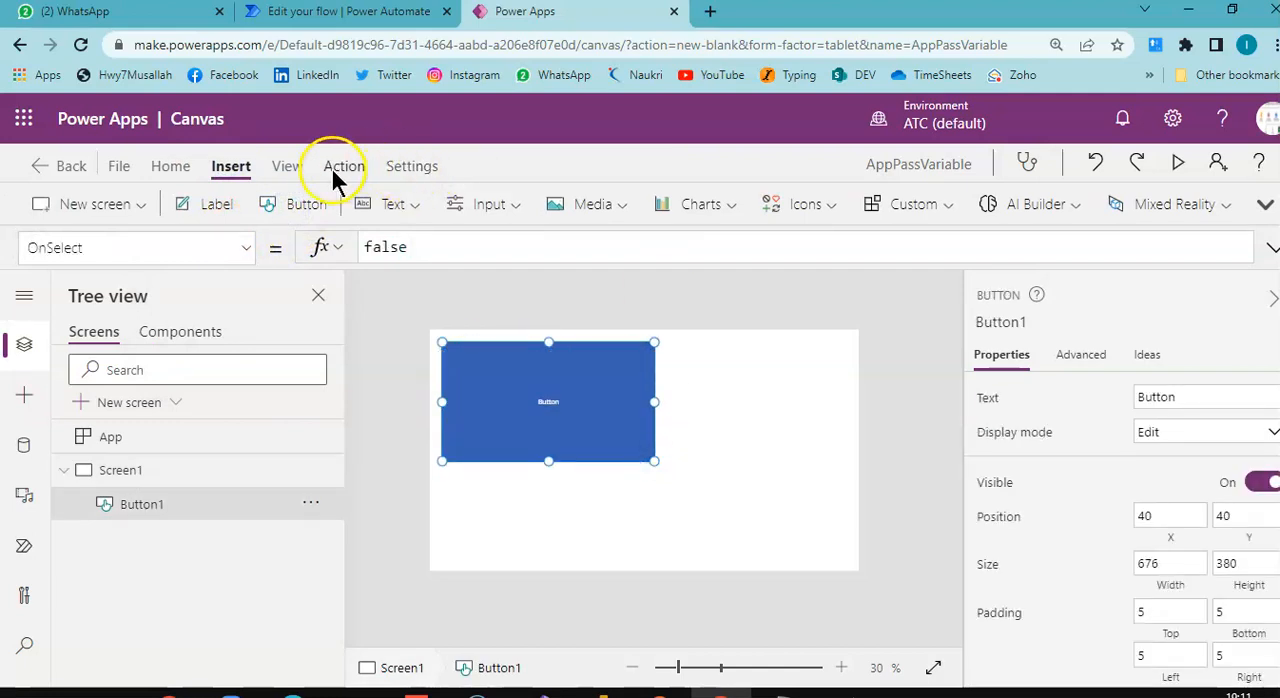
click(342, 166)
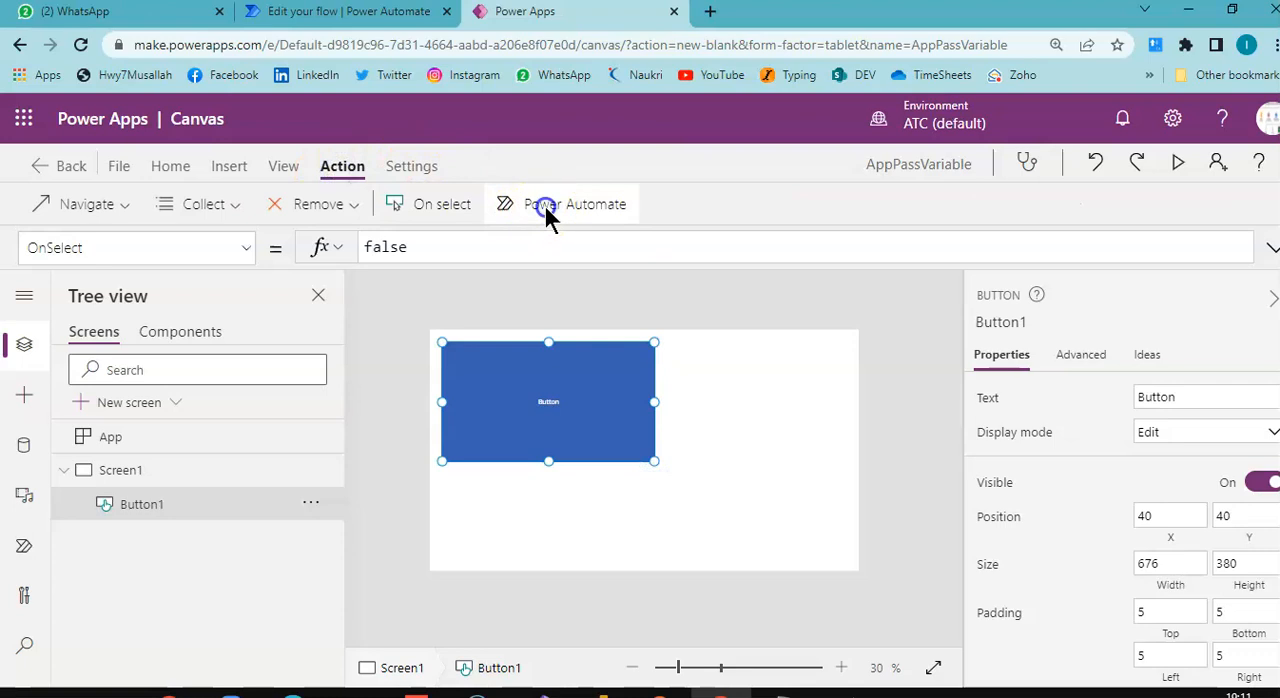
Add the PassParameter flow to the app via Action > Power Automate
click(576, 204)
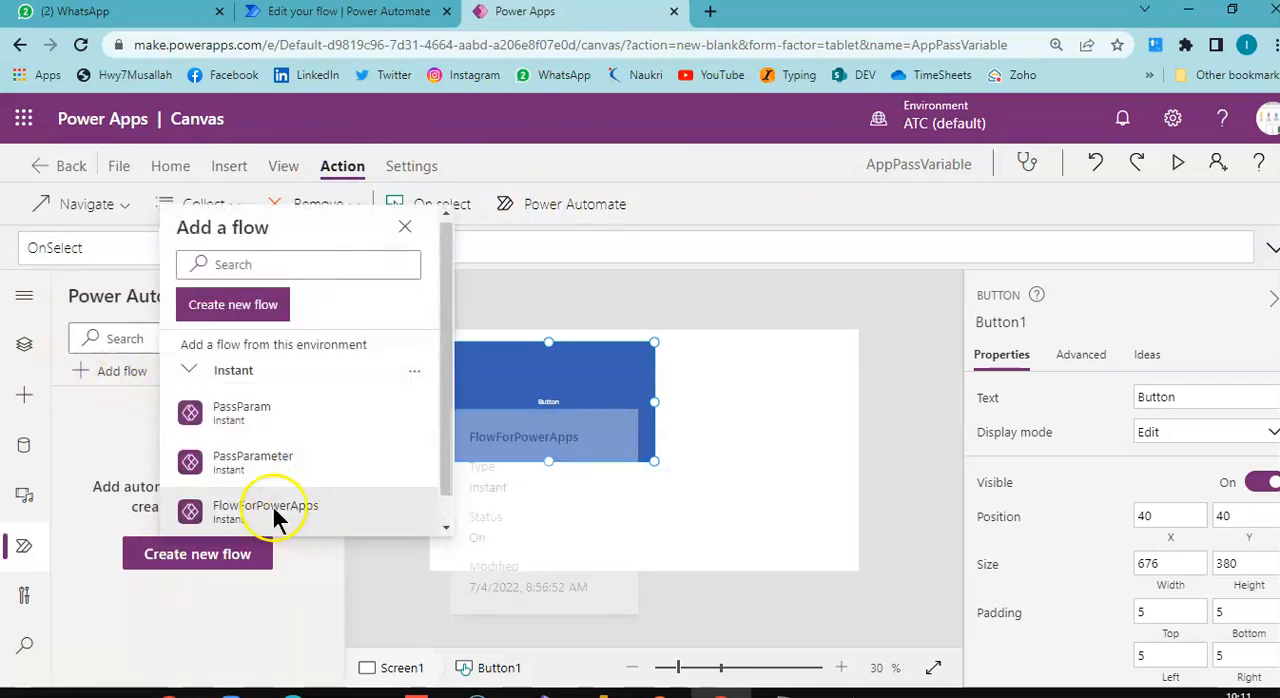
click(264, 510)
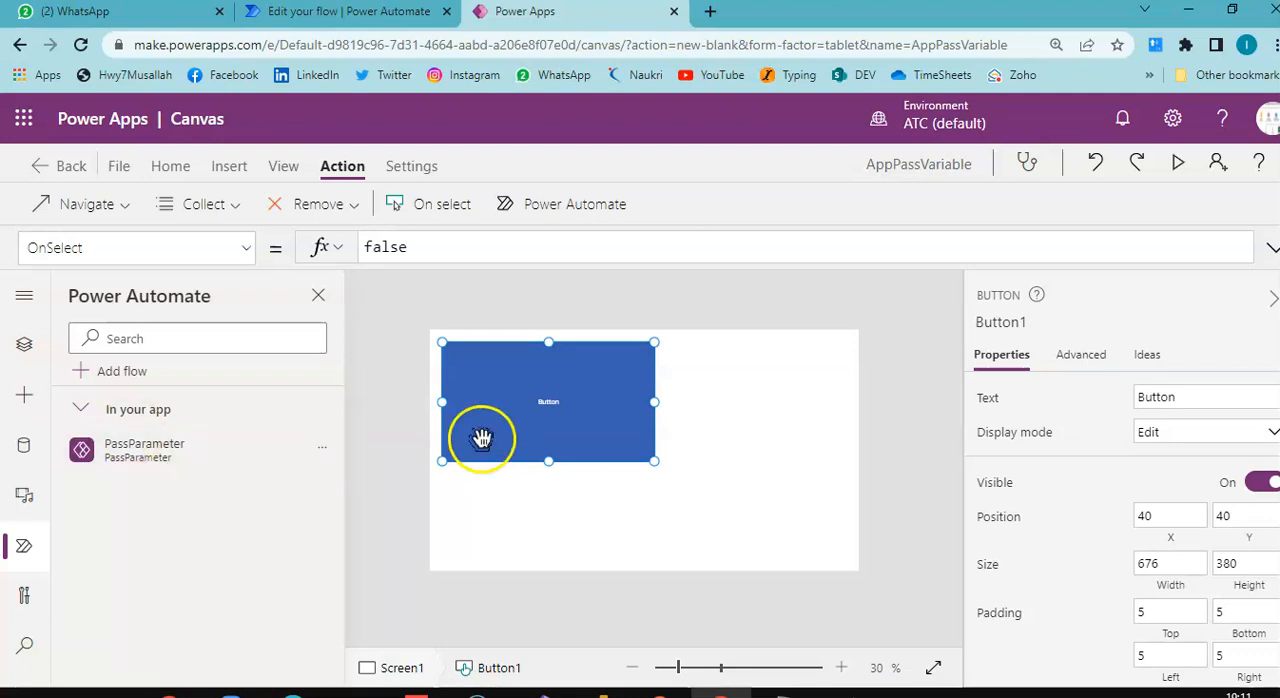
click(276, 248)
text(Pass)
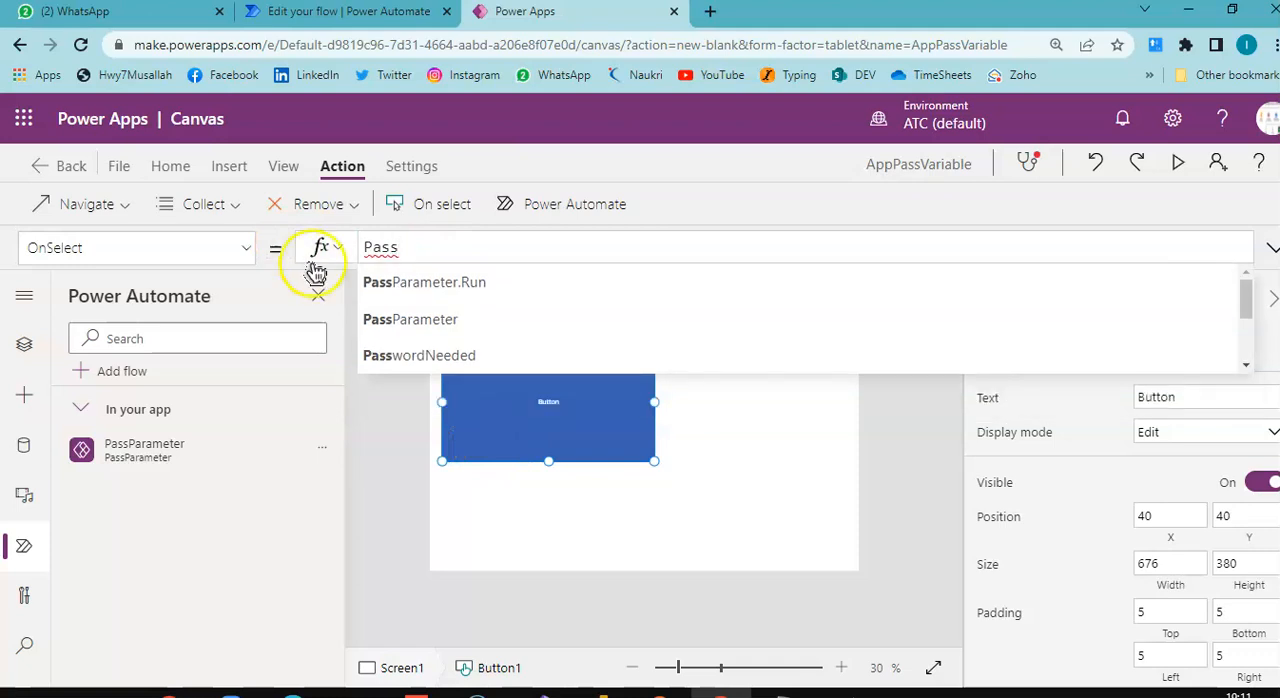
Set Button1's OnSelect to PassParameter.Run("I am Intekhab") and preview the app
click(424, 282)
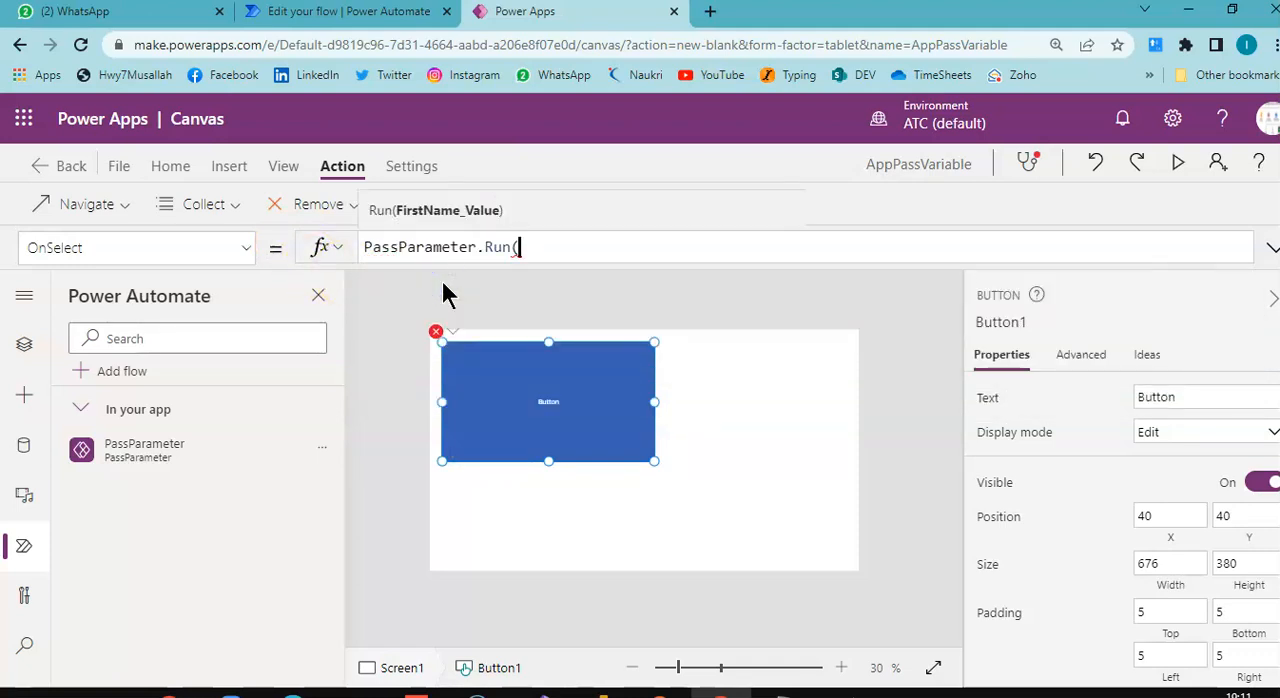
text(")
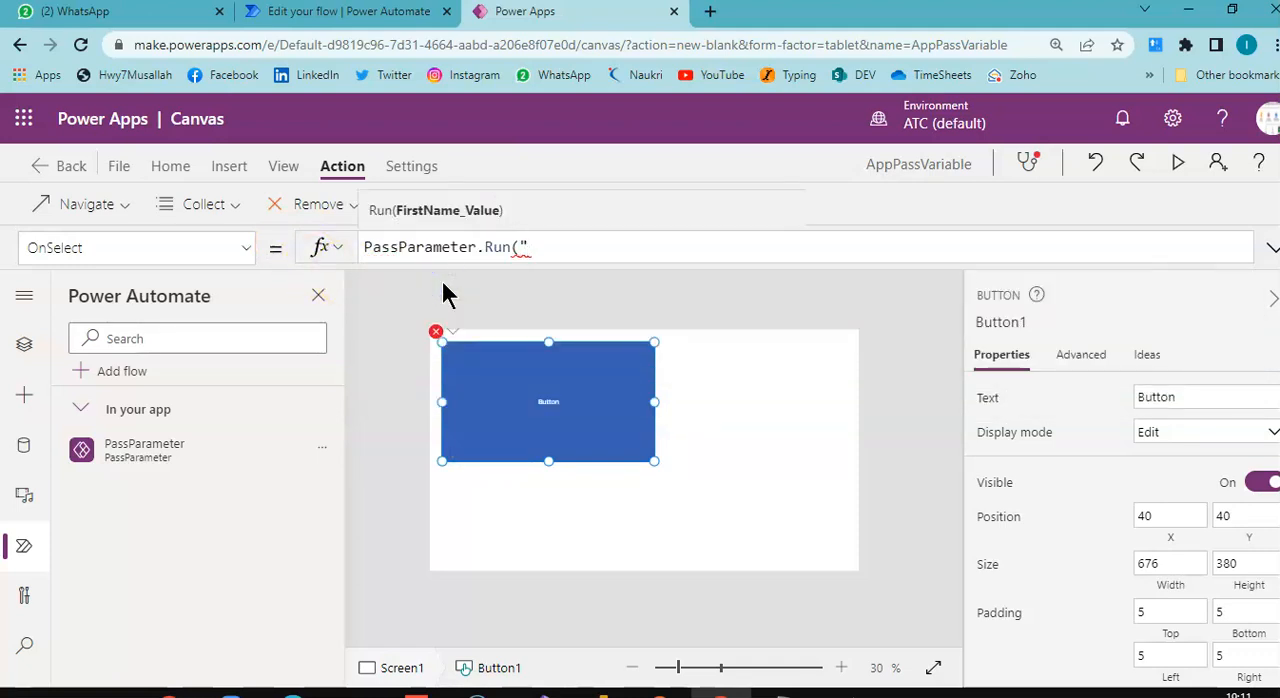
text(I am In)
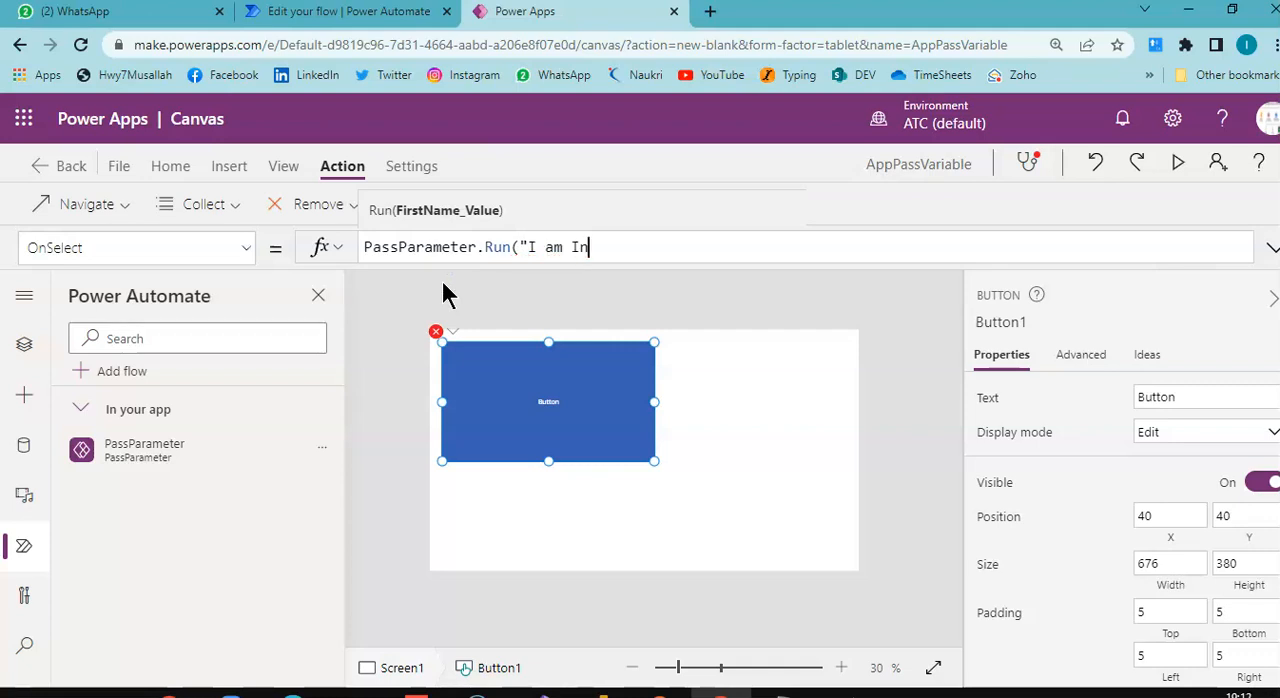
text(tekhab"))
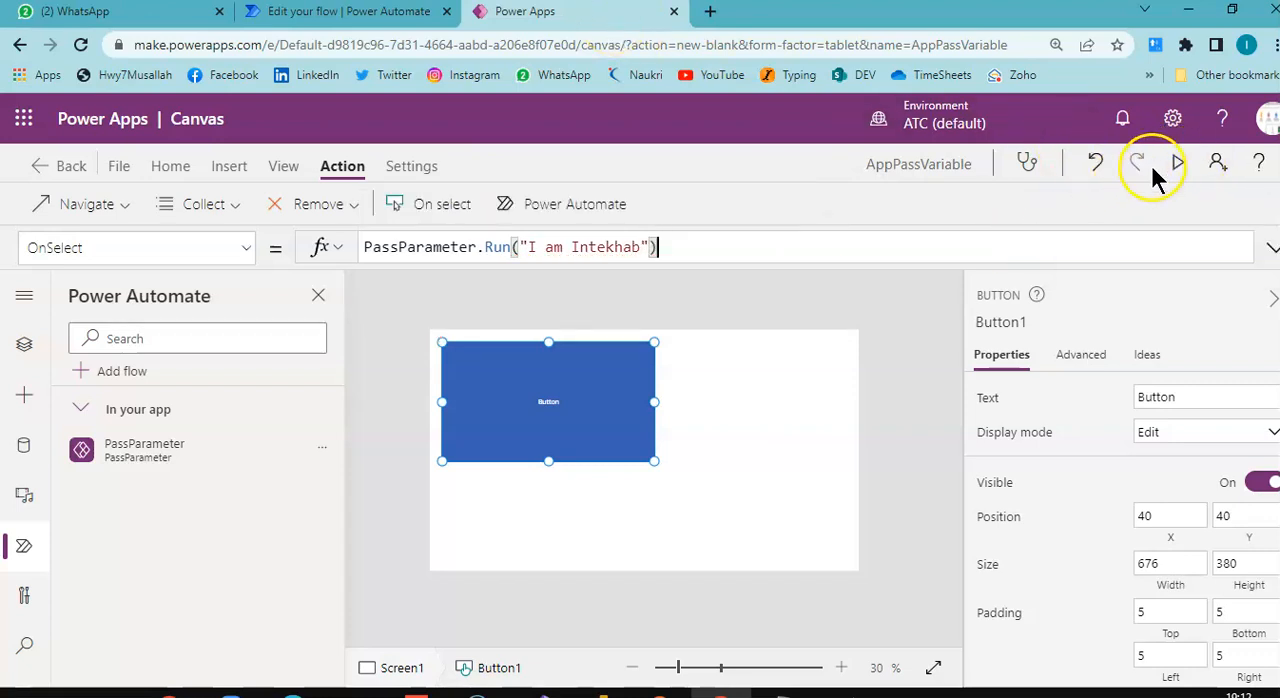
click(1176, 162)
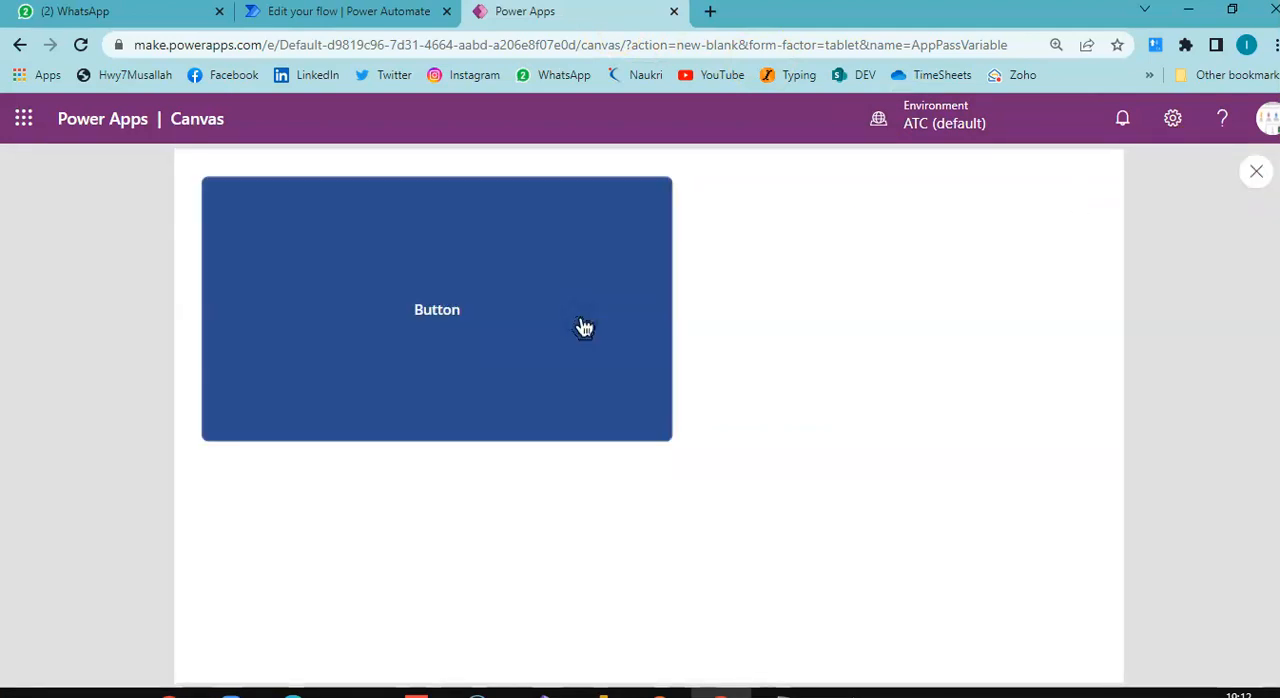
mouse_move(344, 12)
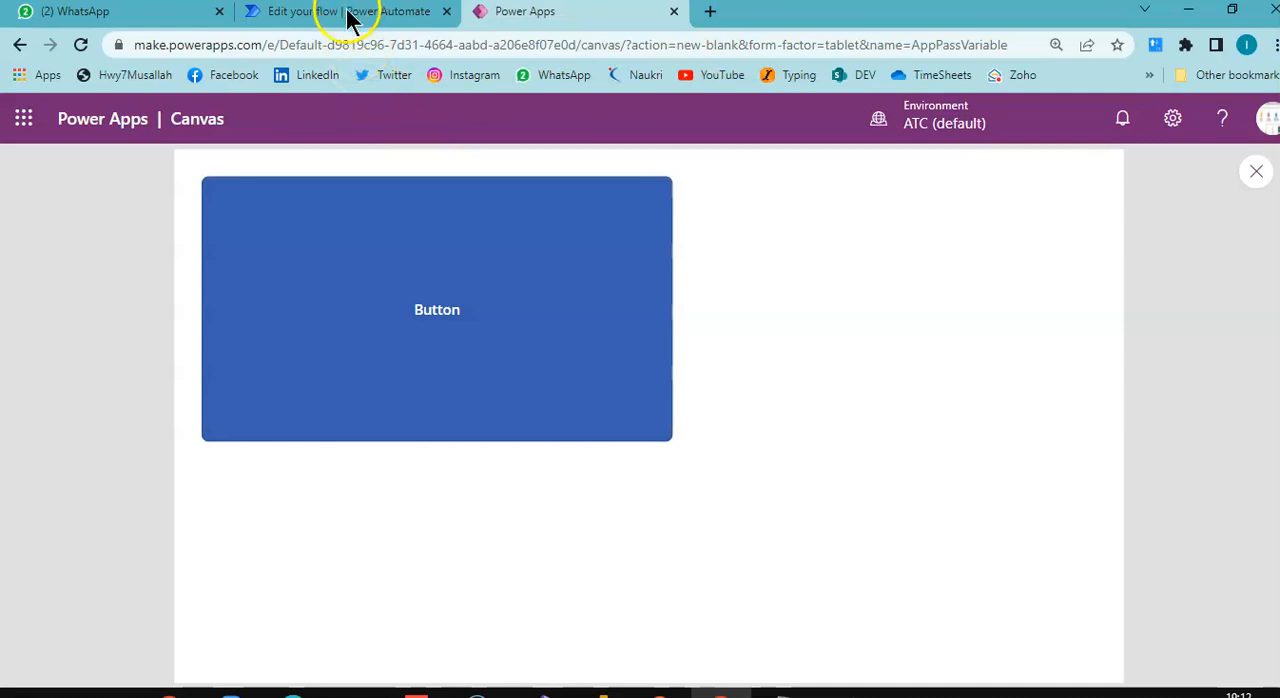
Open PassParameter's run and expand the FirstName step showing 'I am Intekhab'
click(344, 12)
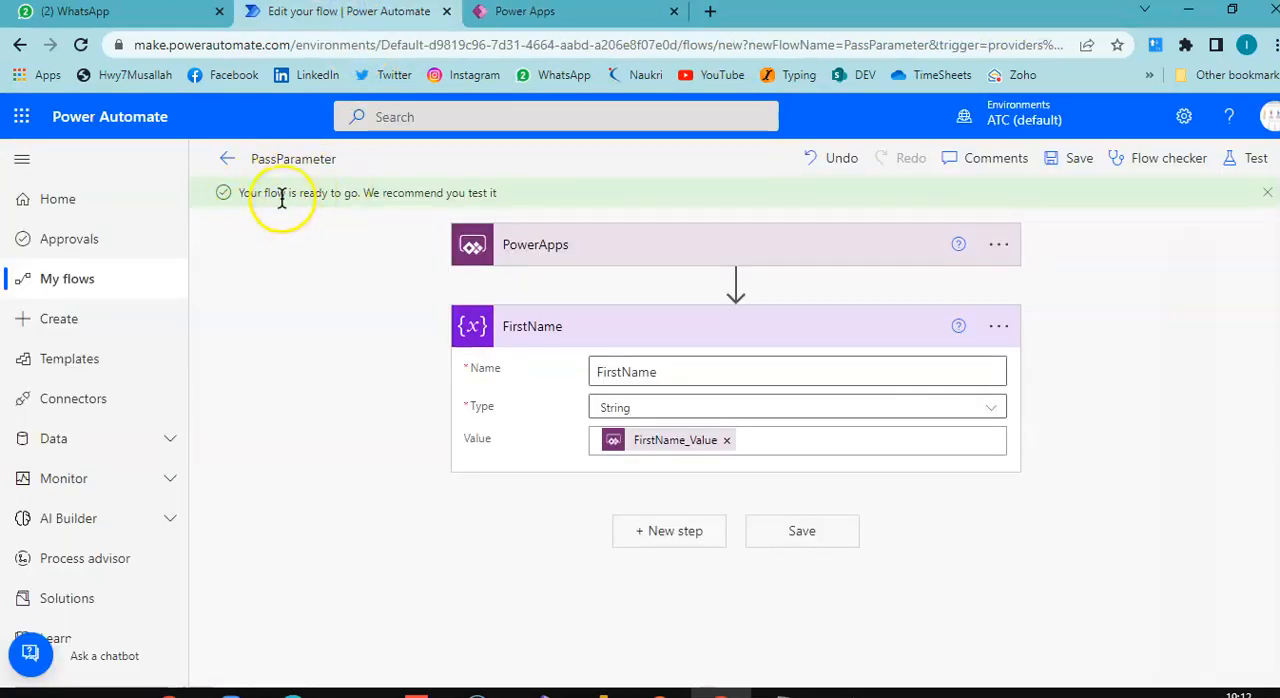
mouse_move(250, 158)
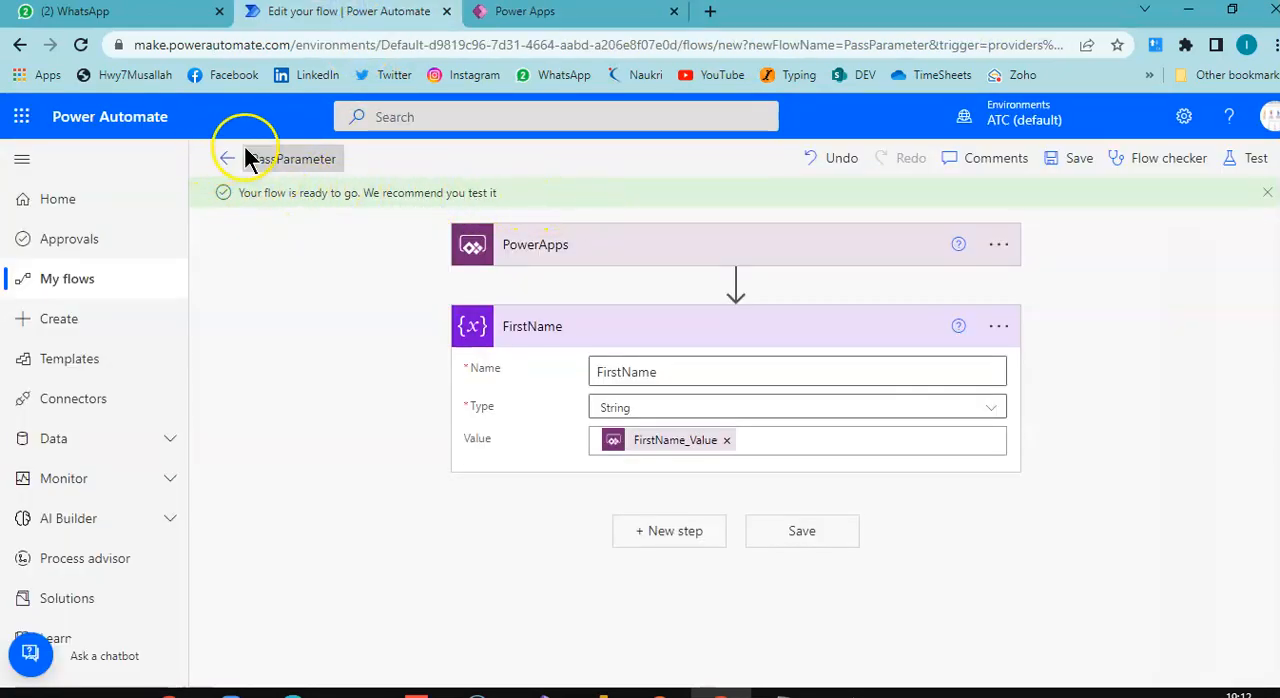
click(228, 160)
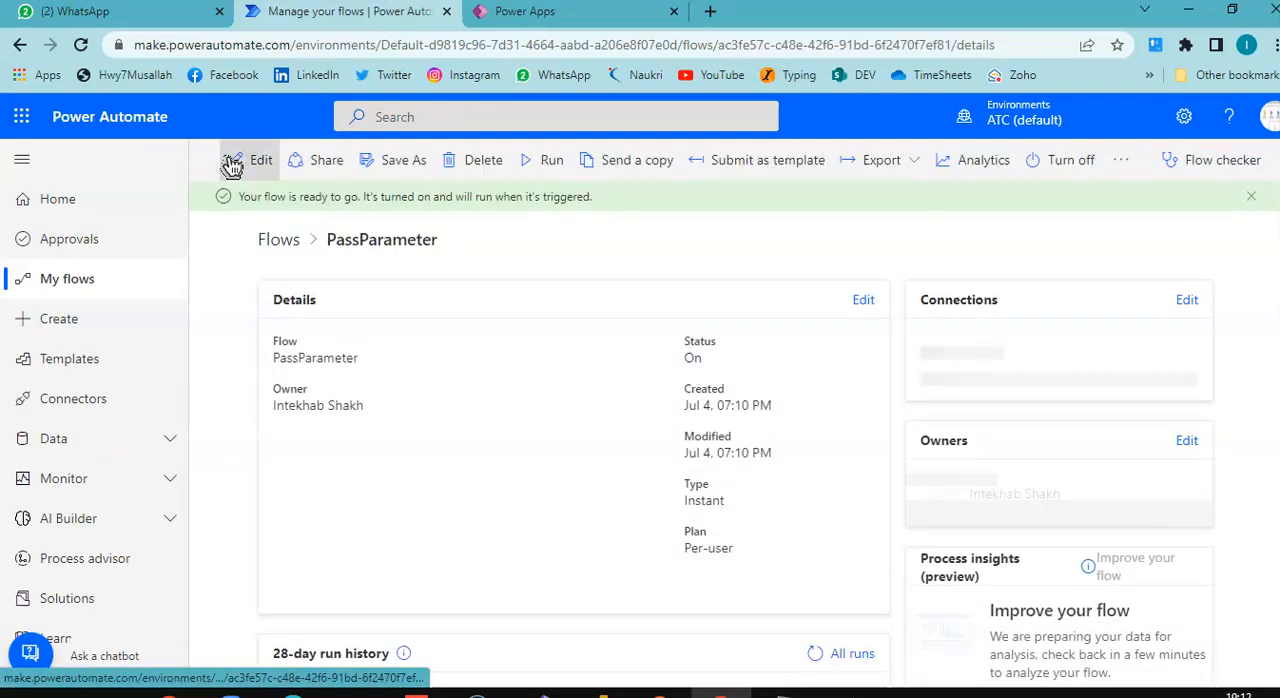
scroll(down, 3)
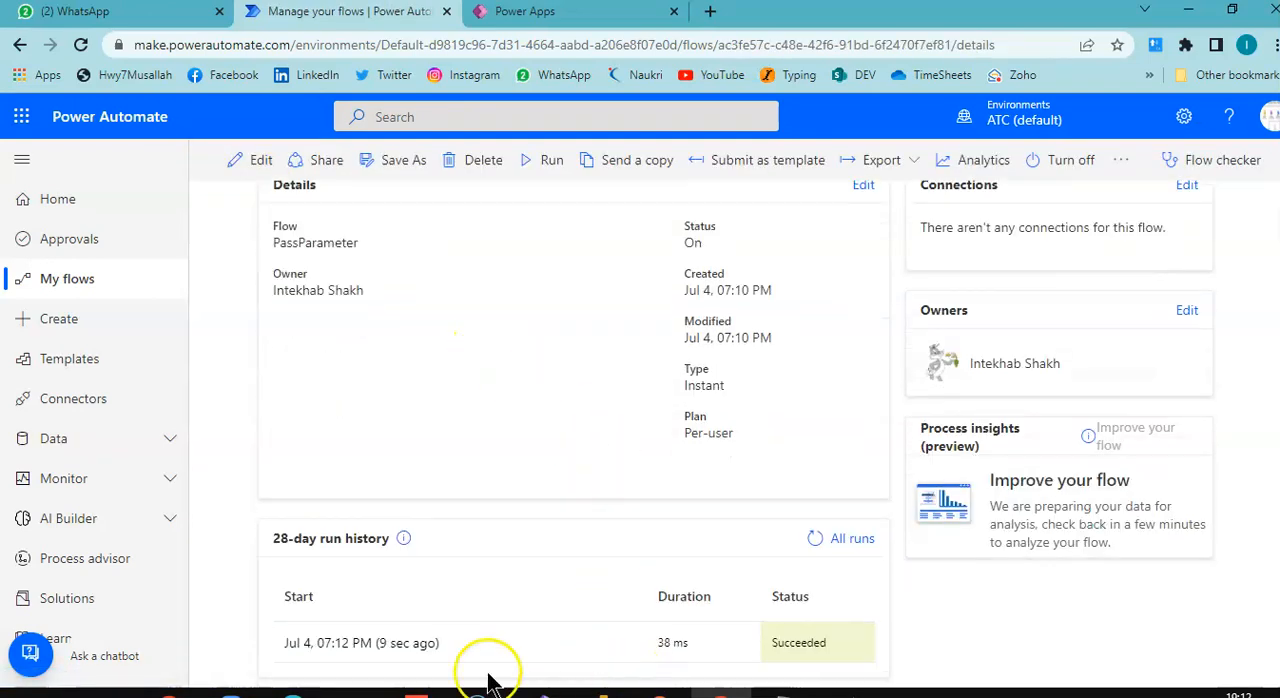
mouse_move(410, 340)
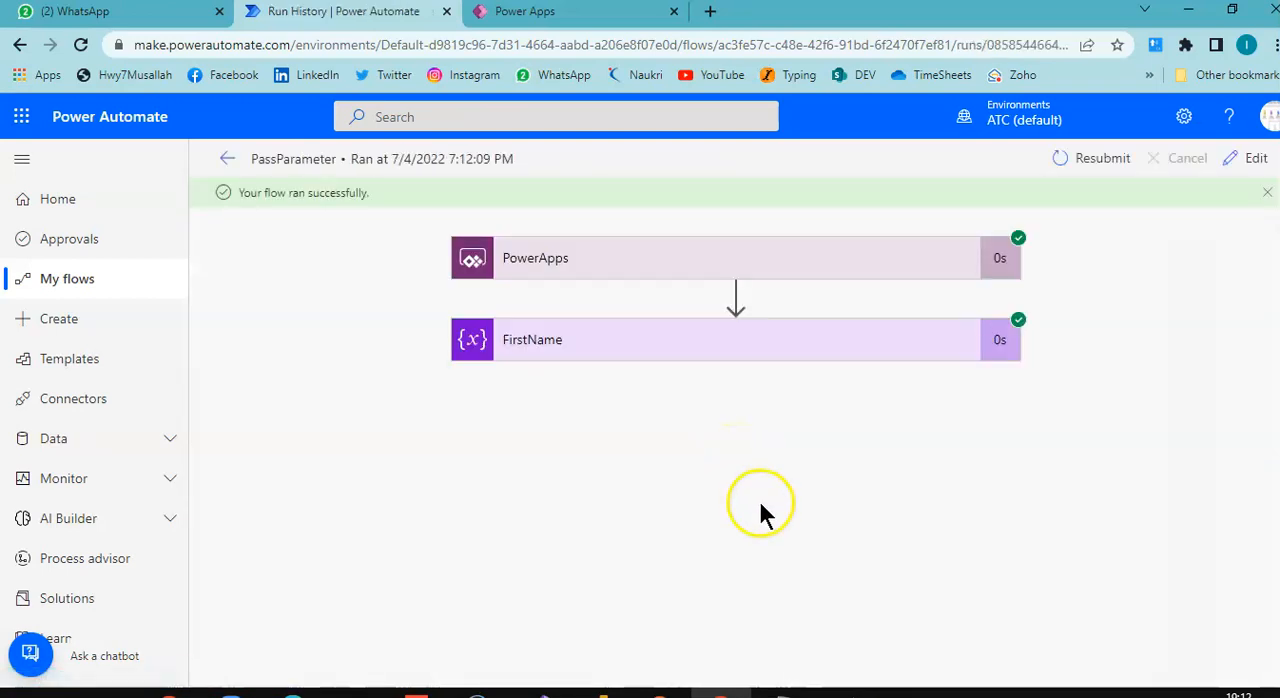
click(736, 340)
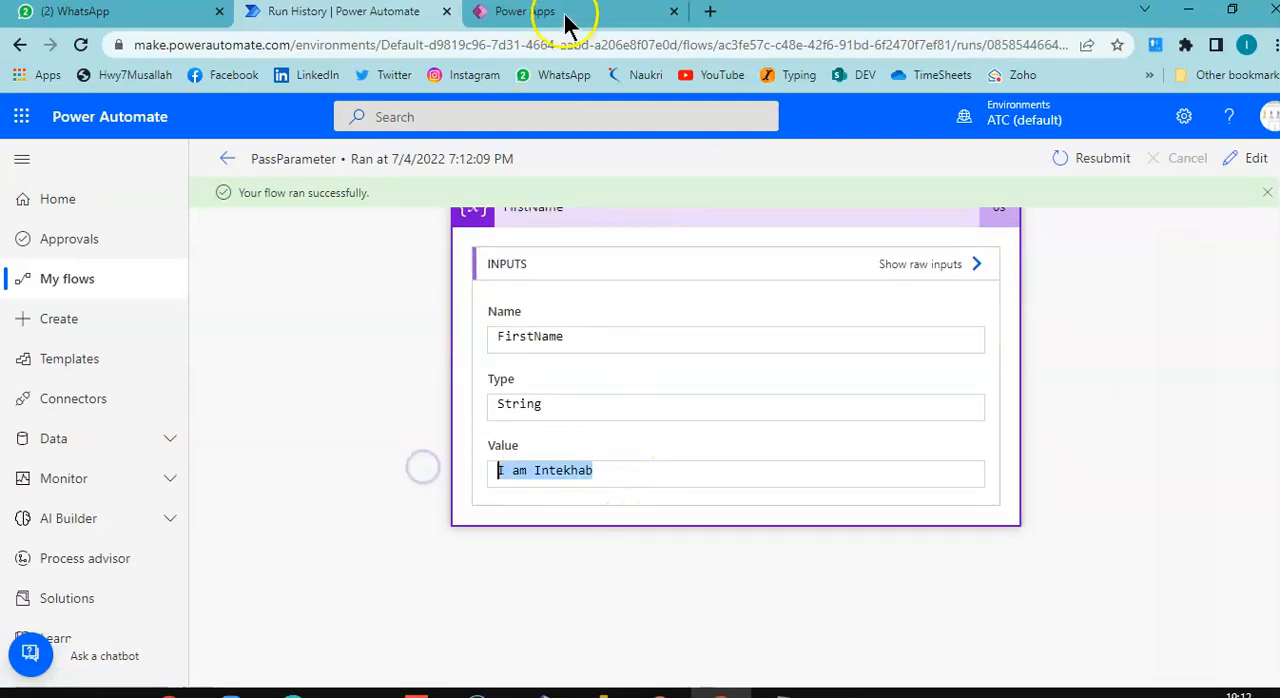
Check the previewed app and return to the flow's details page
click(524, 12)
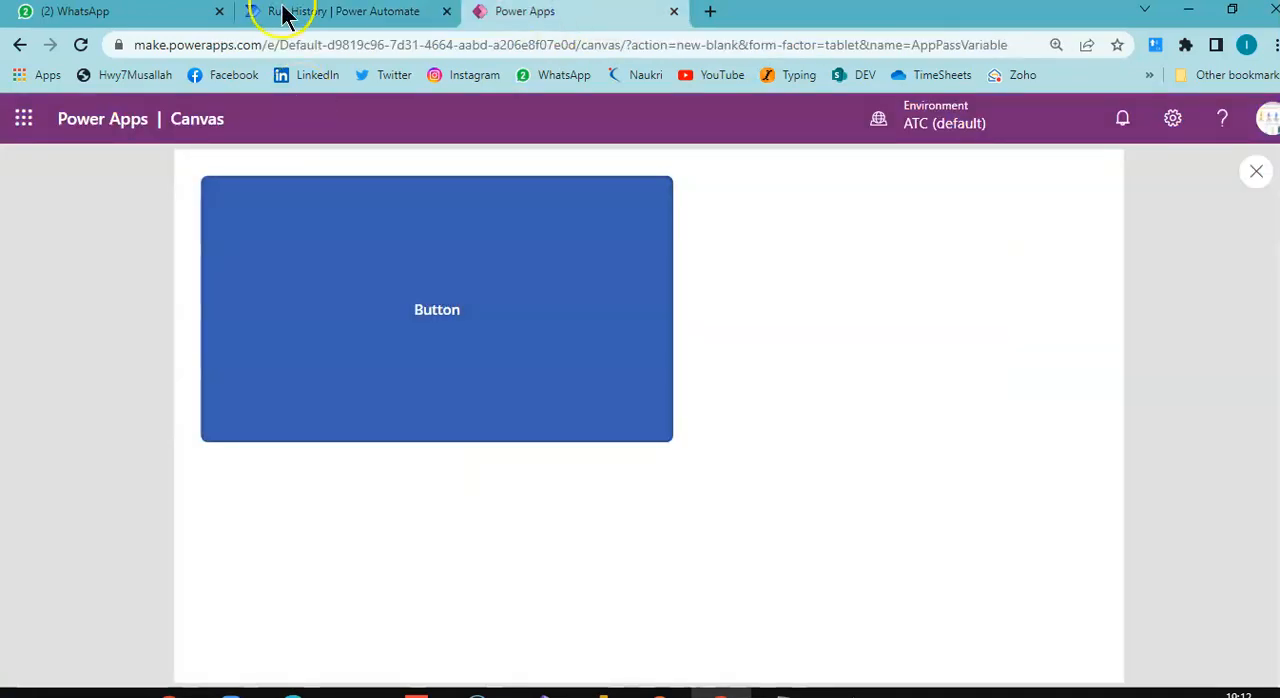
click(340, 12)
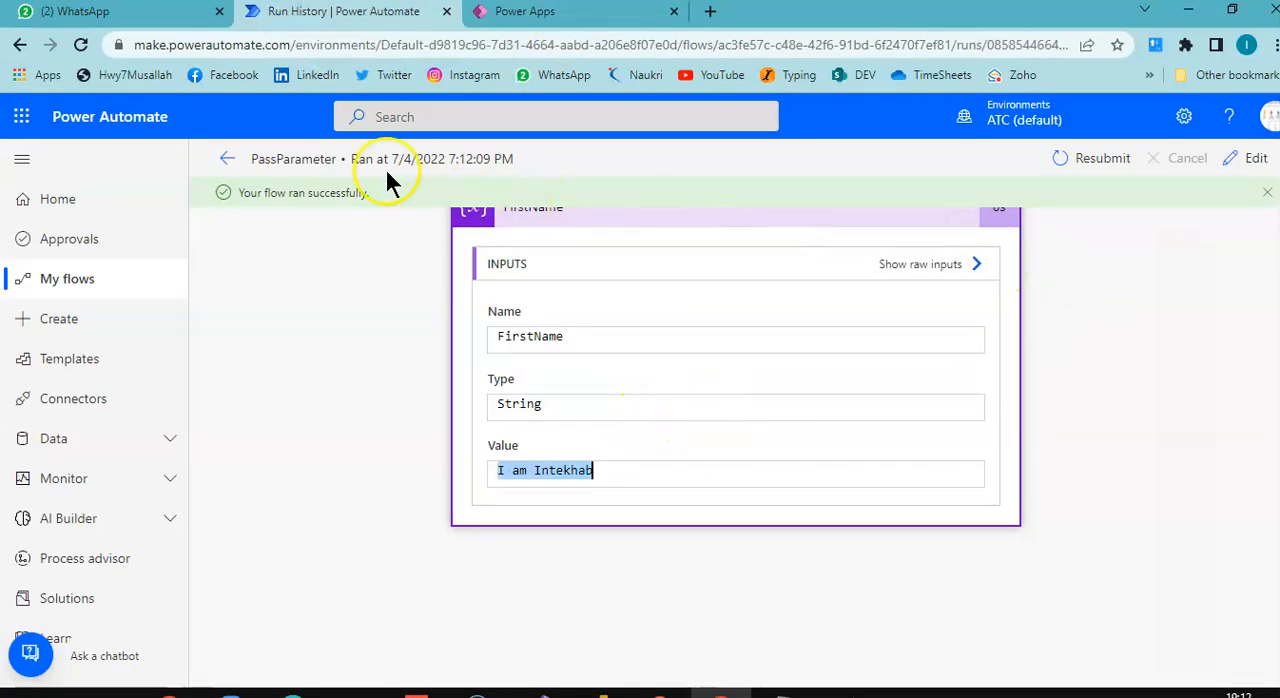
click(228, 158)
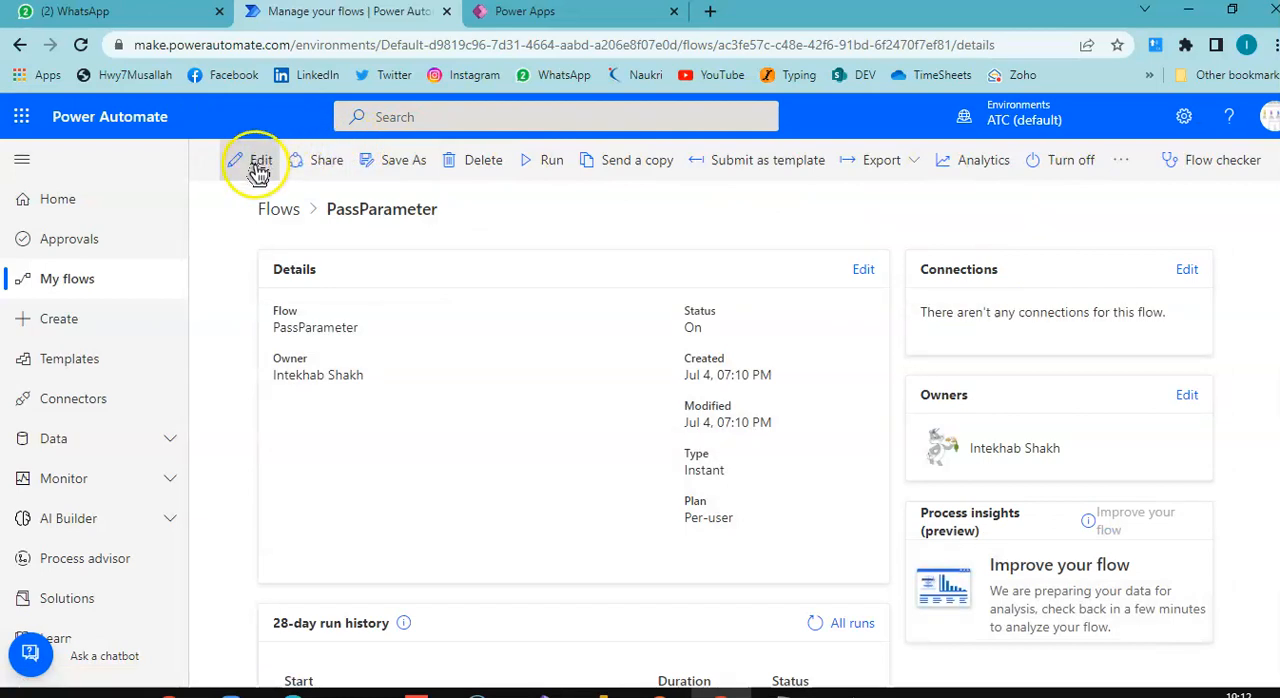
Test the flow automatically with the earlier succeeded trigger via Save & Test
click(260, 160)
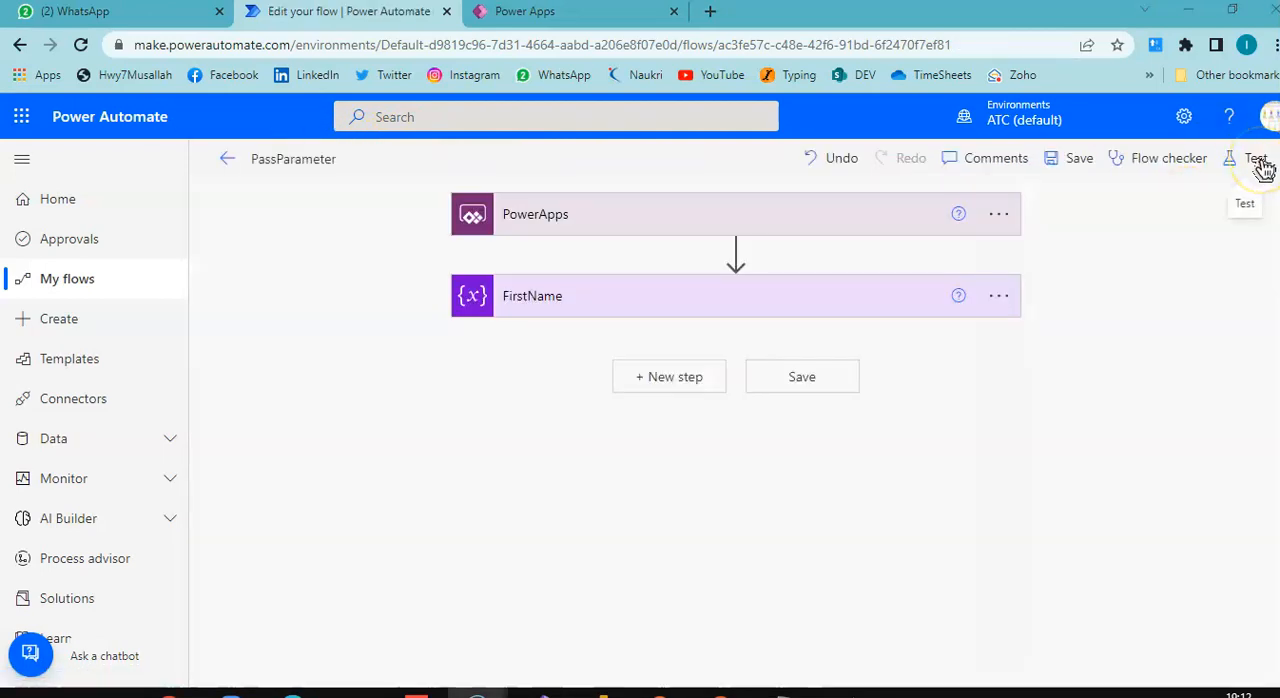
click(1256, 158)
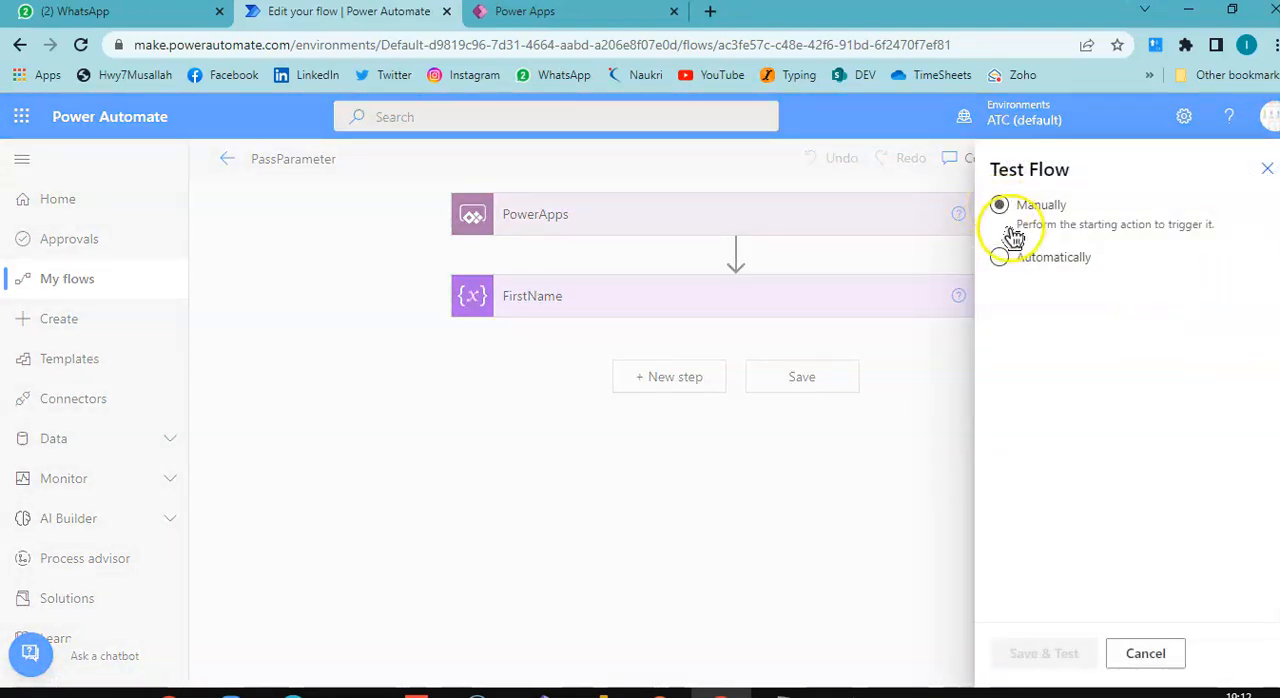
click(998, 256)
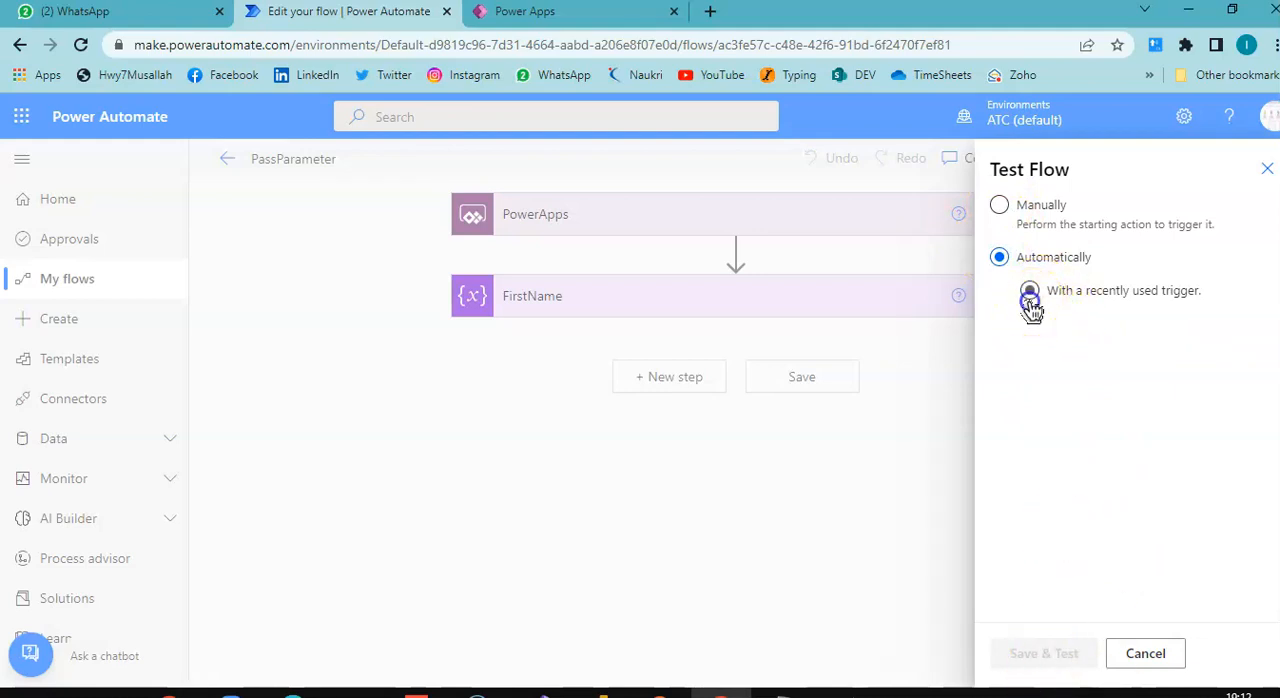
click(1028, 290)
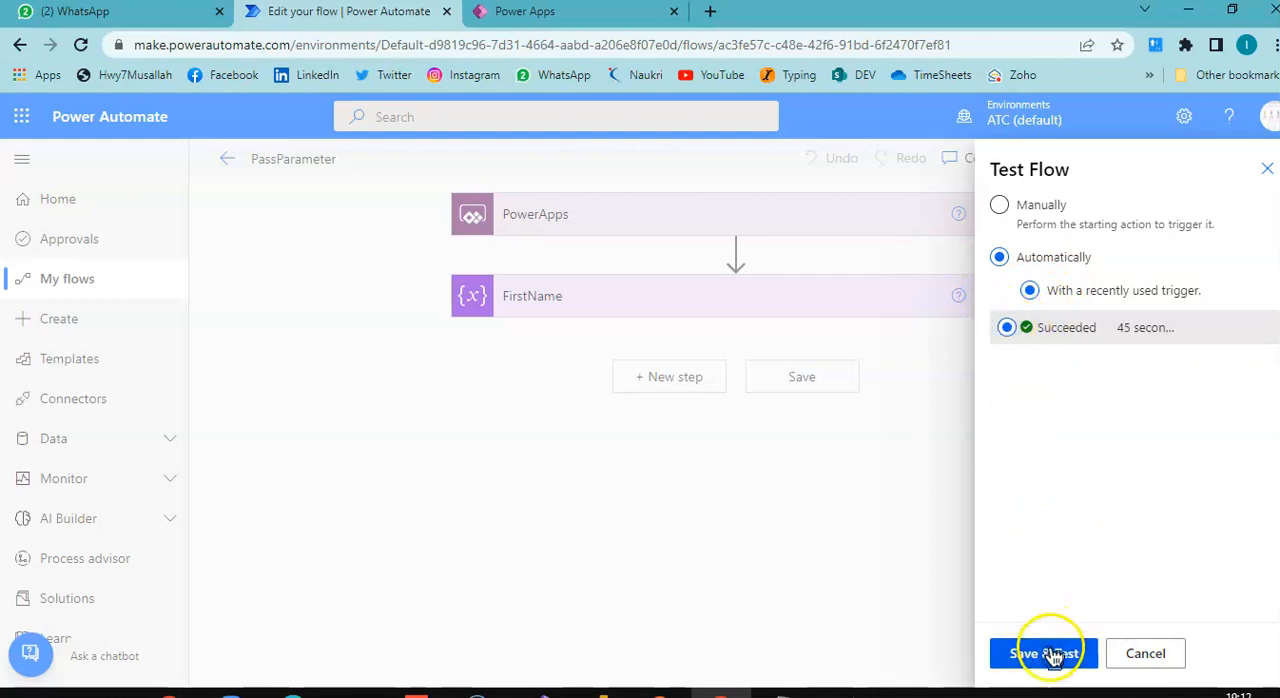
click(1044, 652)
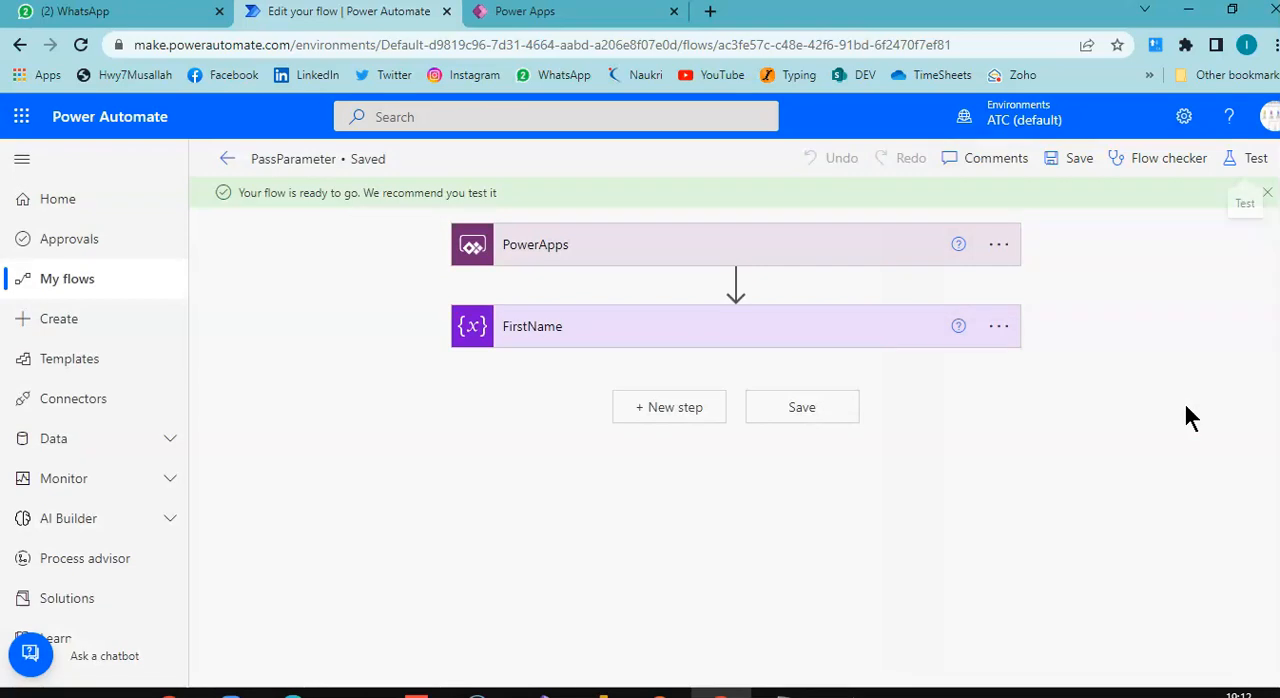
click(1254, 158)
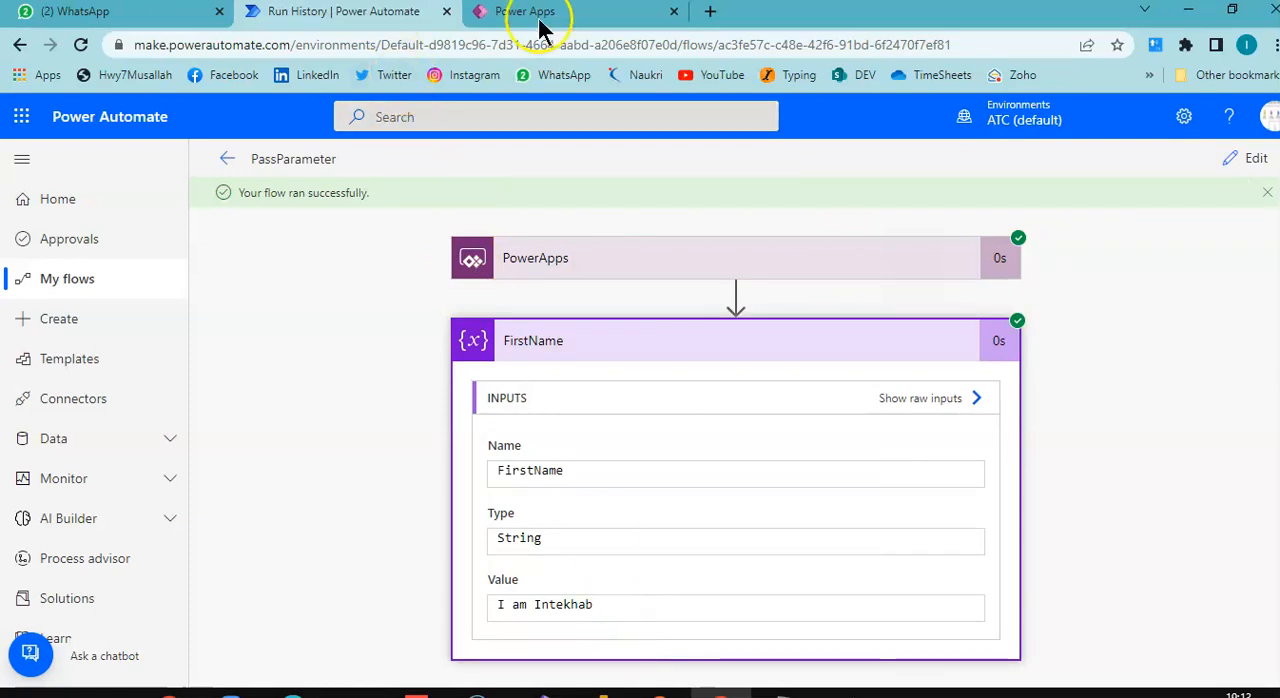
mouse_move(604, 206)
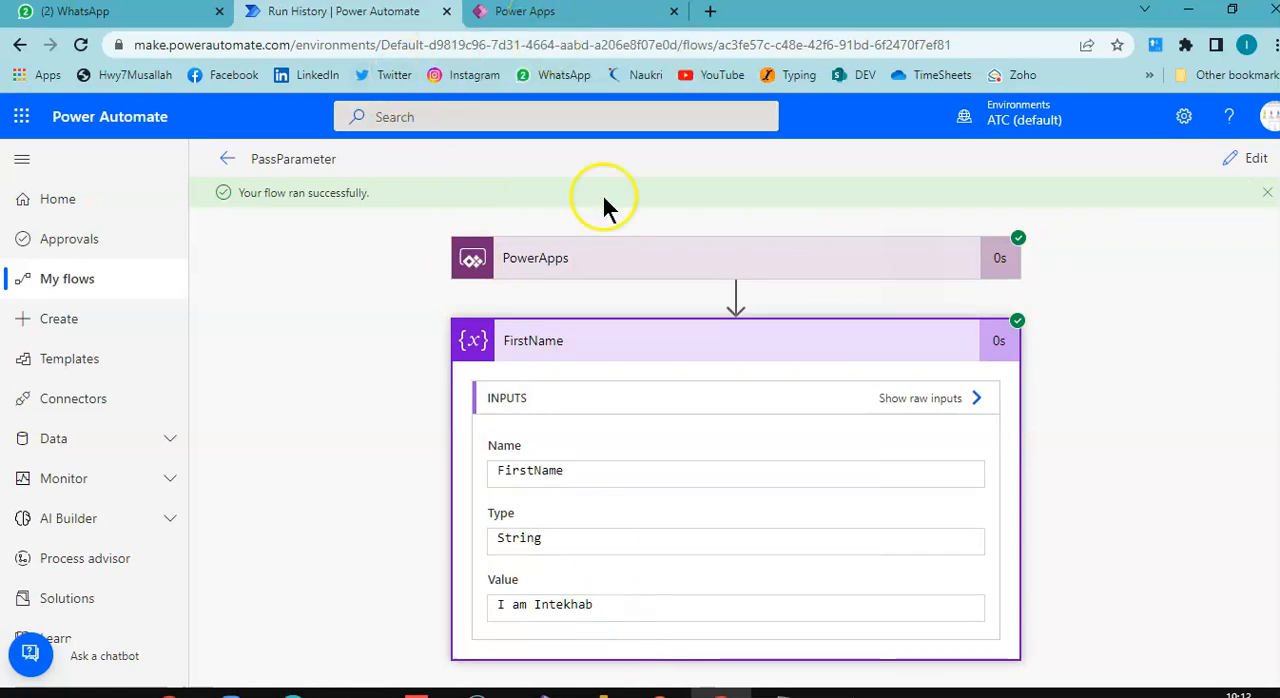
Return to PassParameter's details page listing three succeeded runs
click(524, 12)
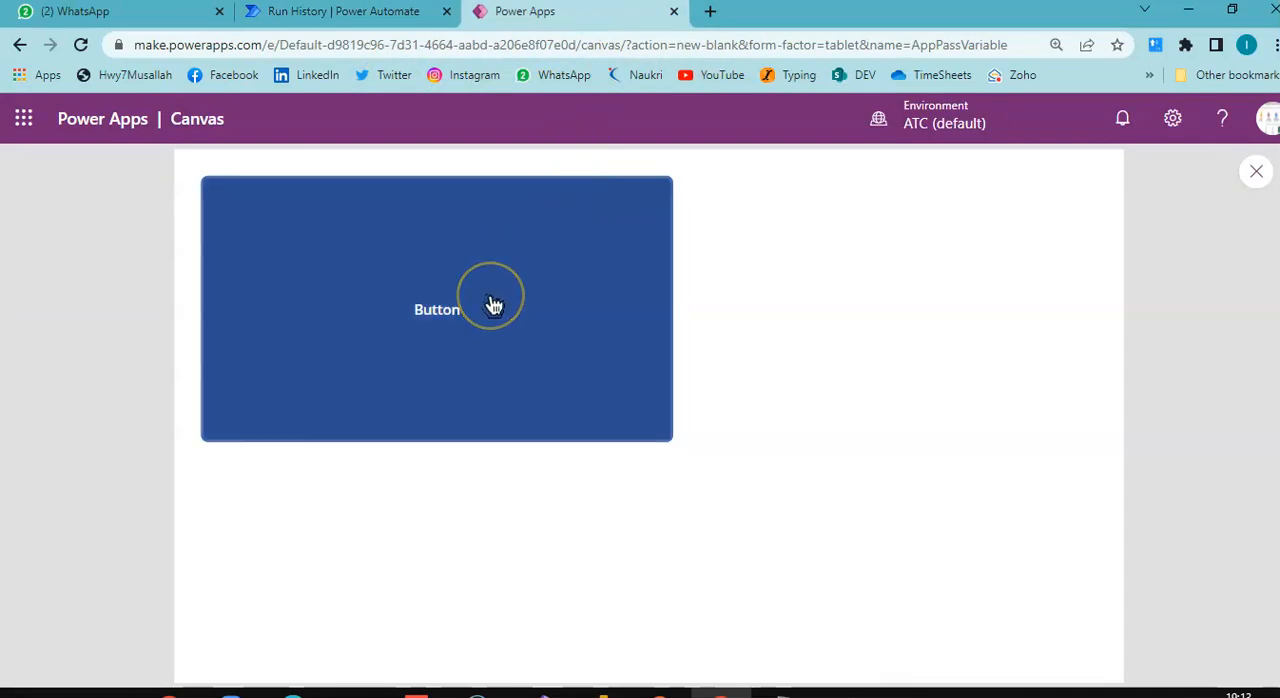
mouse_move(416, 24)
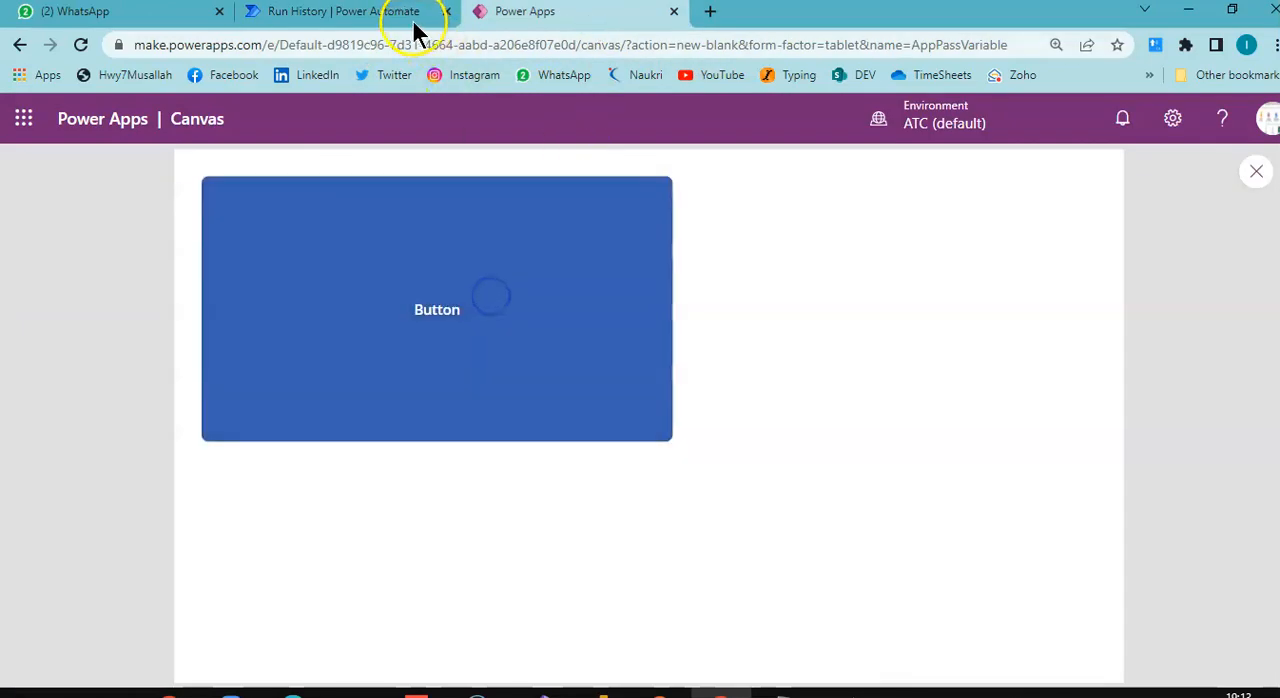
click(344, 12)
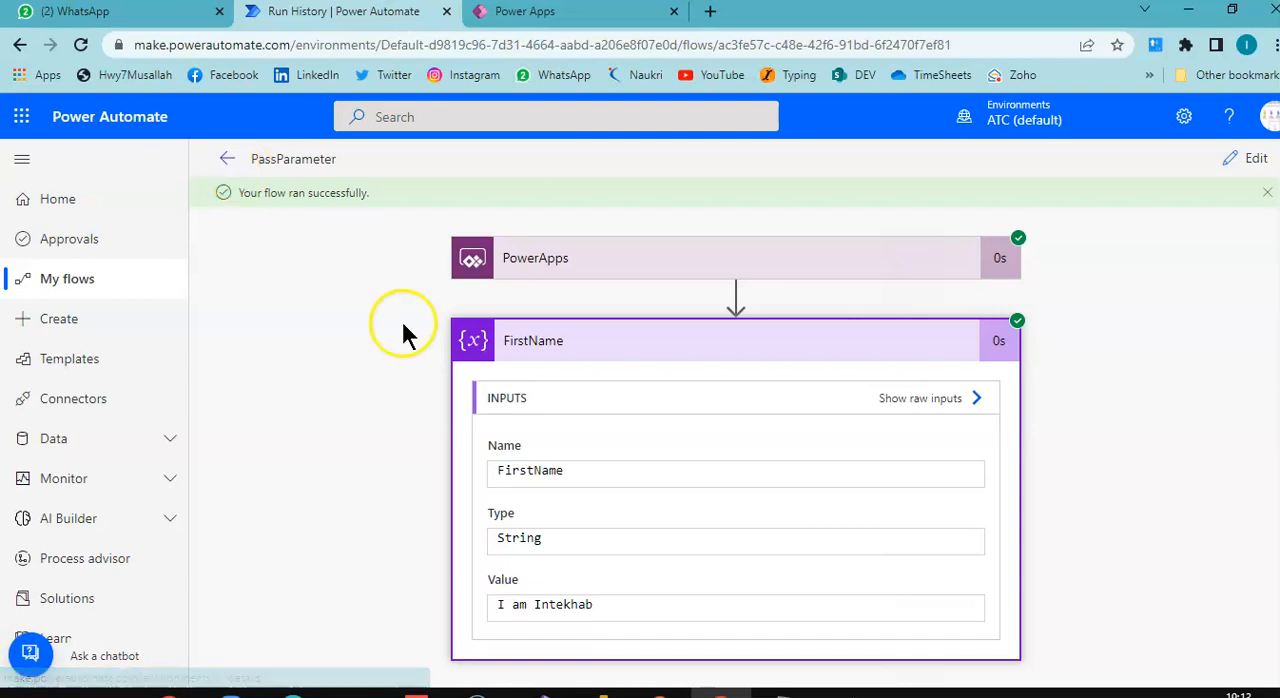
mouse_move(288, 190)
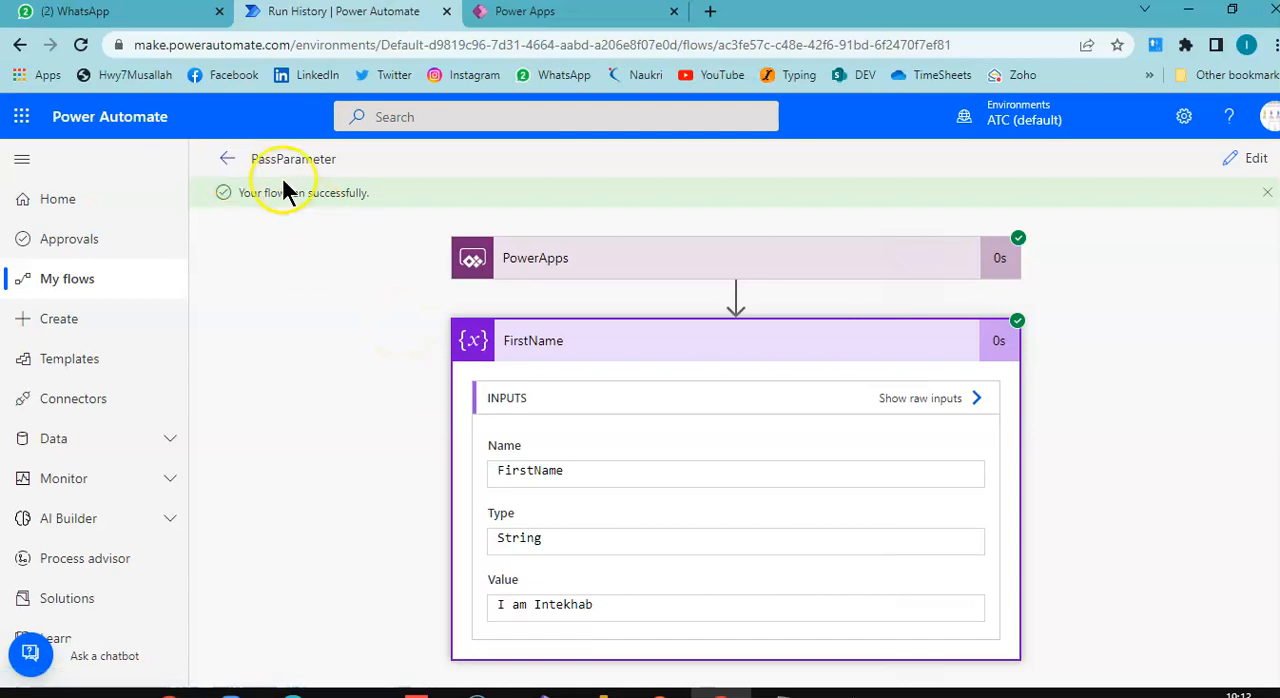
click(228, 160)
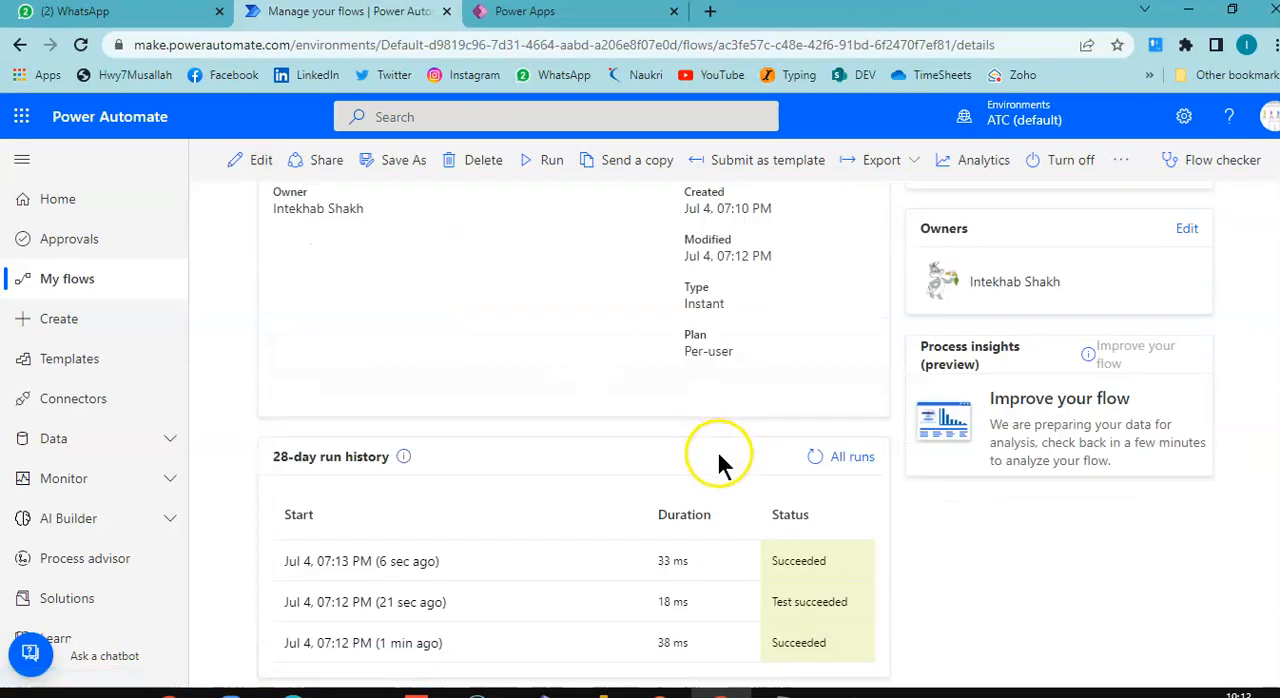
mouse_move(824, 600)
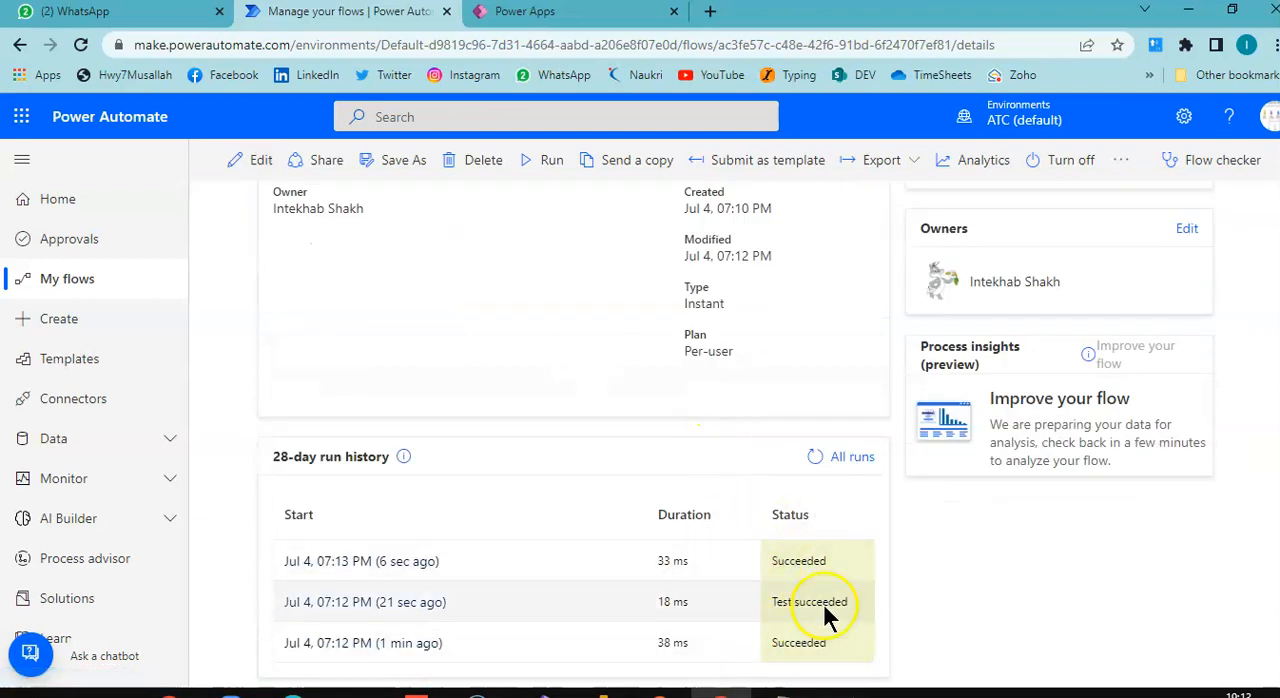
mouse_move(822, 590)
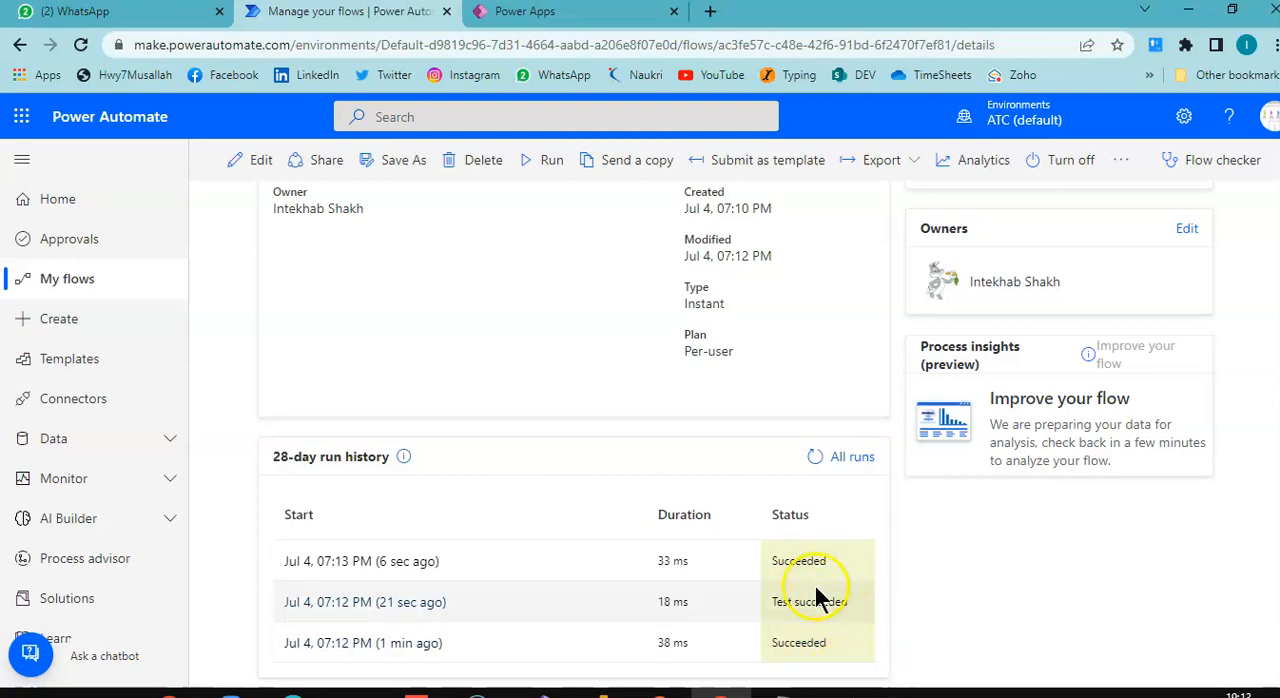
mouse_move(818, 610)
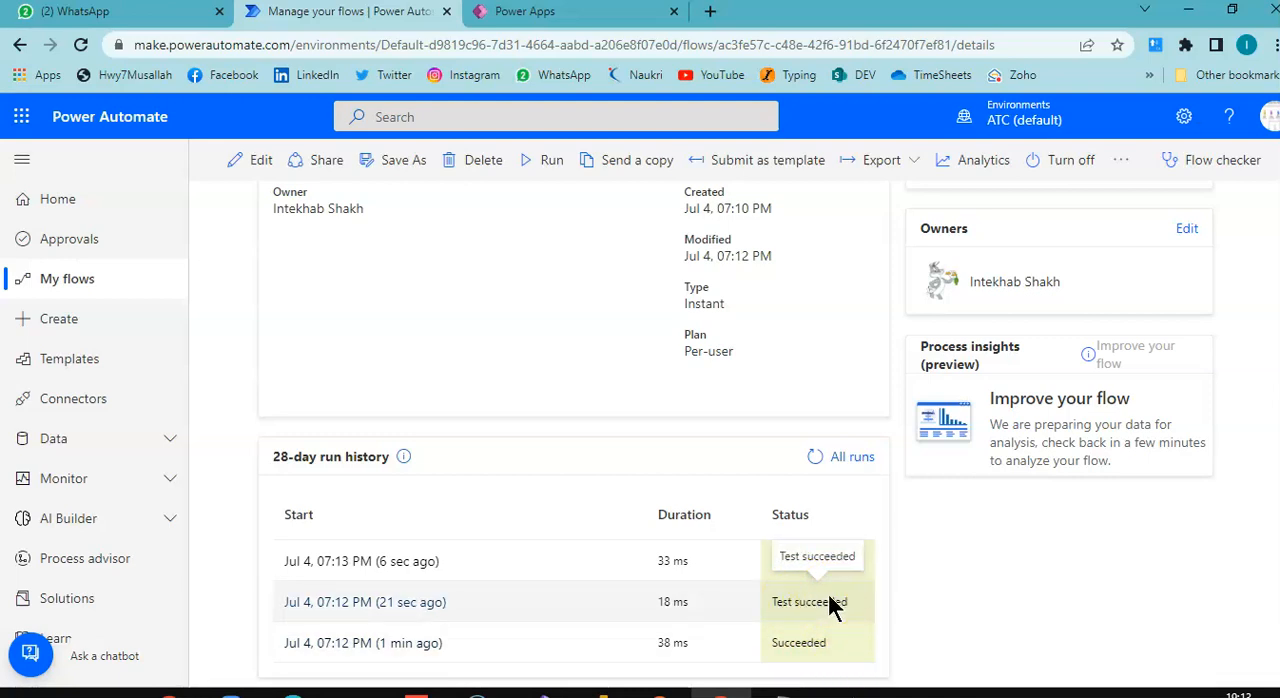
mouse_move(836, 570)
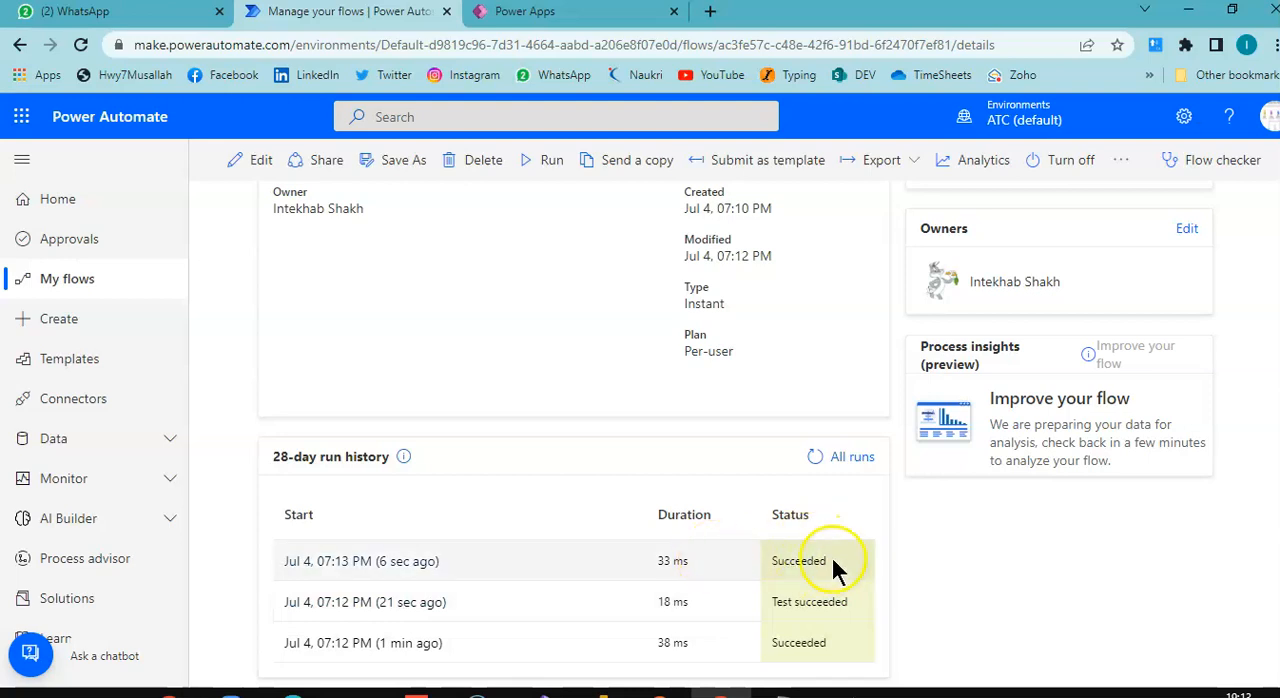
mouse_move(860, 630)
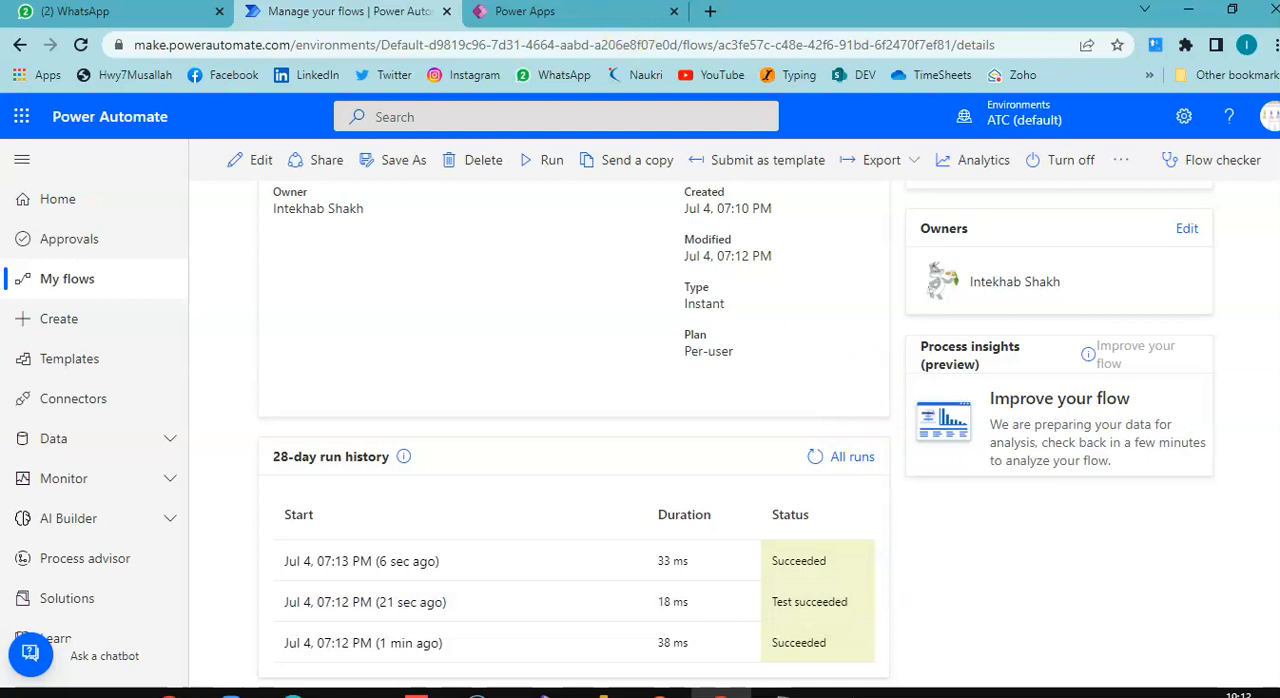
mouse_move(316, 160)
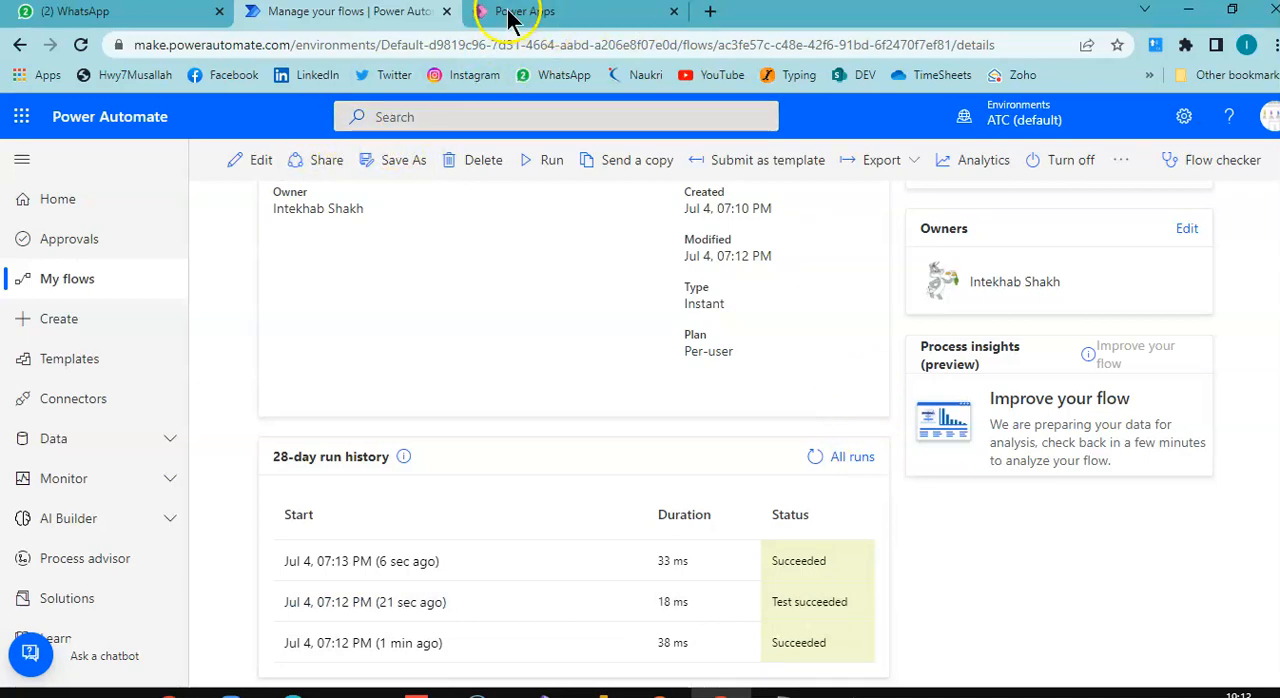
click(520, 12)
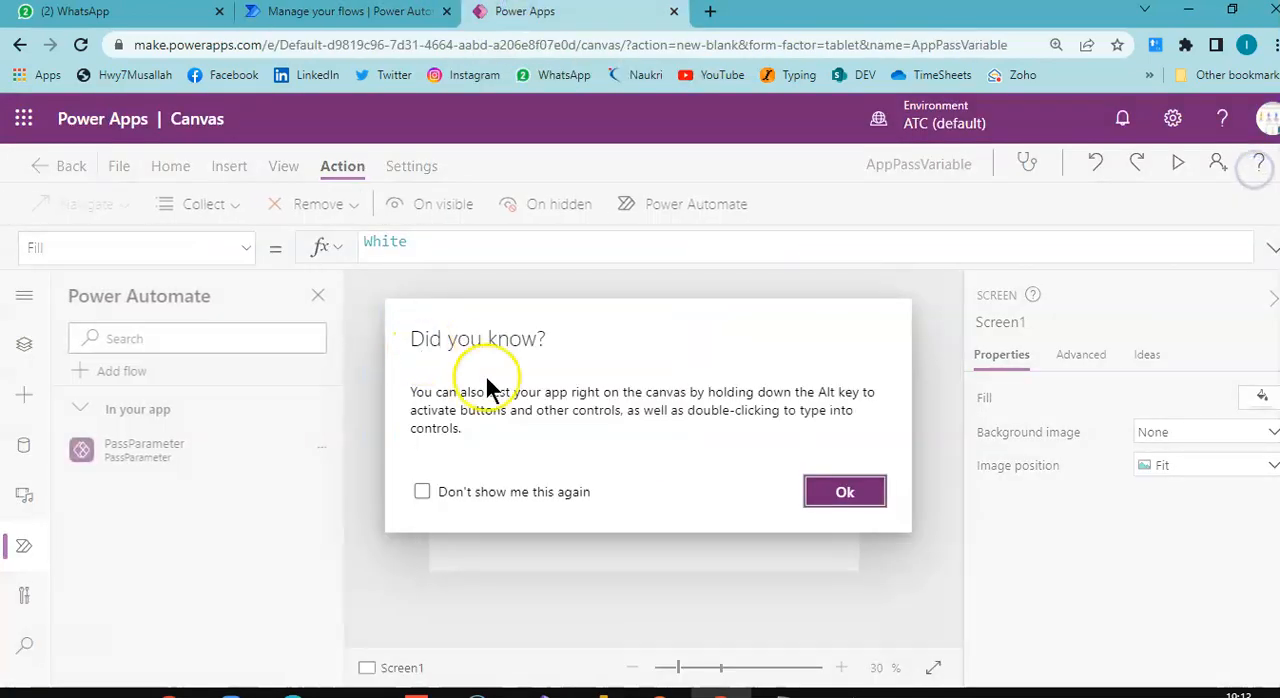
click(844, 492)
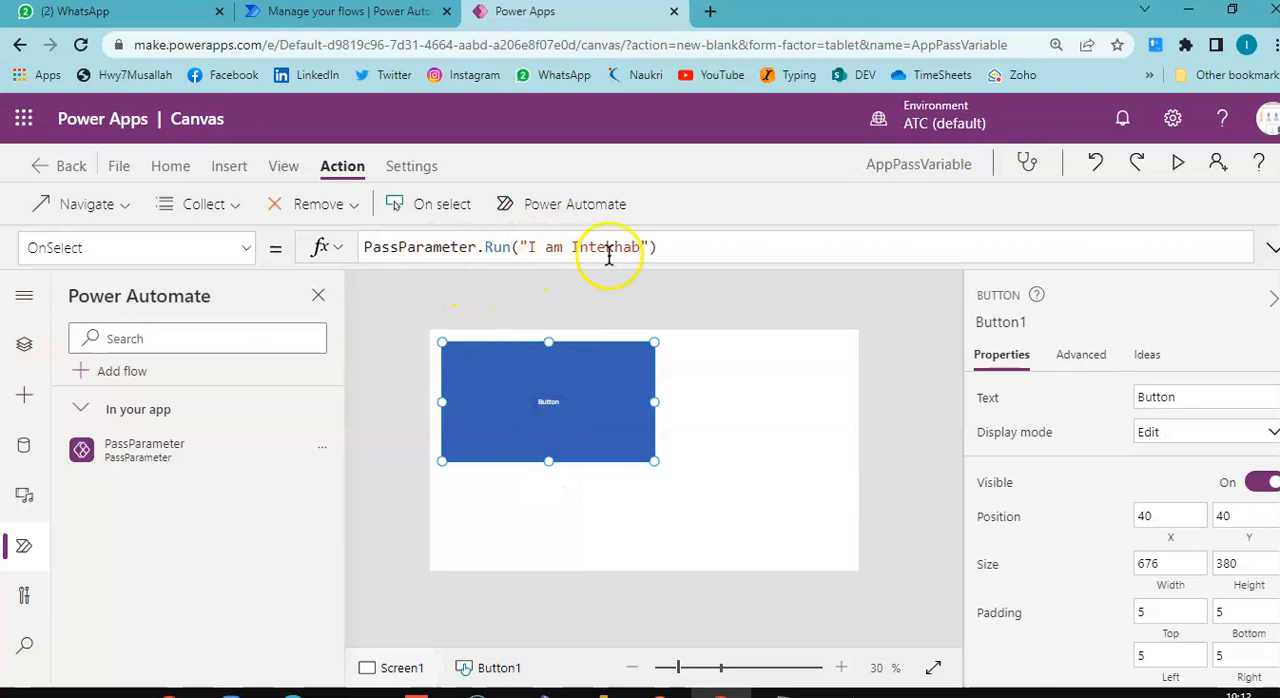
click(344, 12)
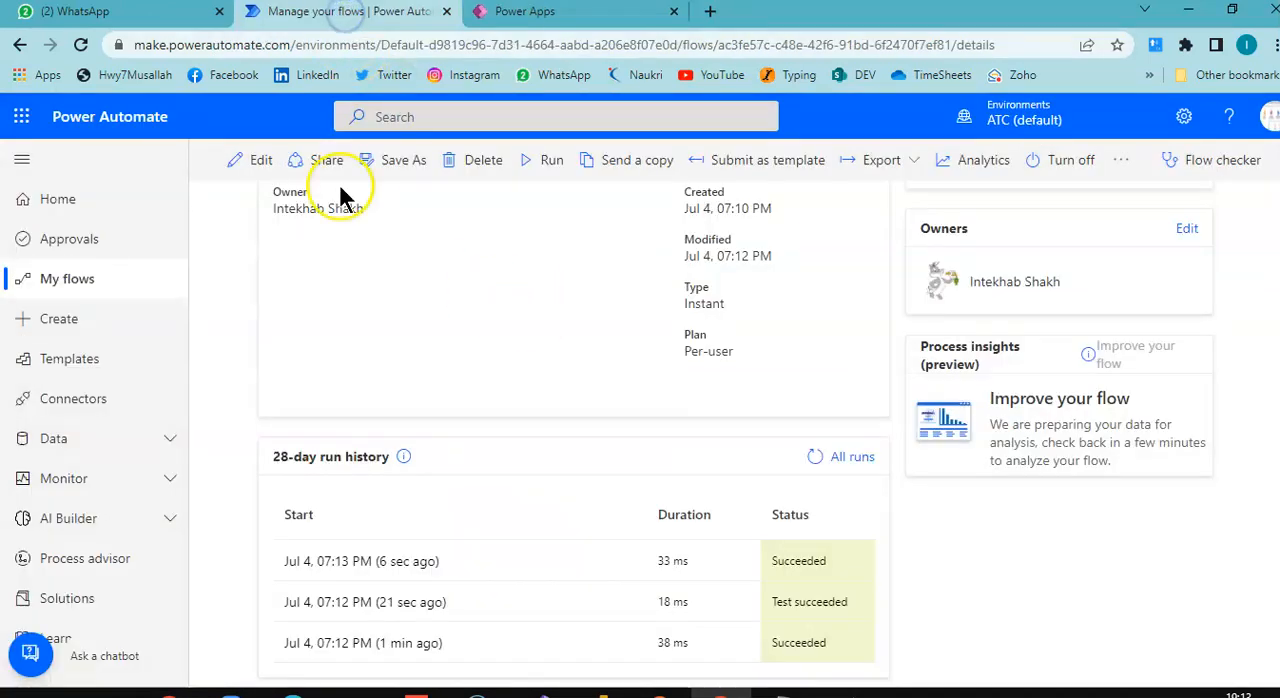
Edit PassParameter and expand the FirstName step showing String type and FirstName_Value
click(260, 160)
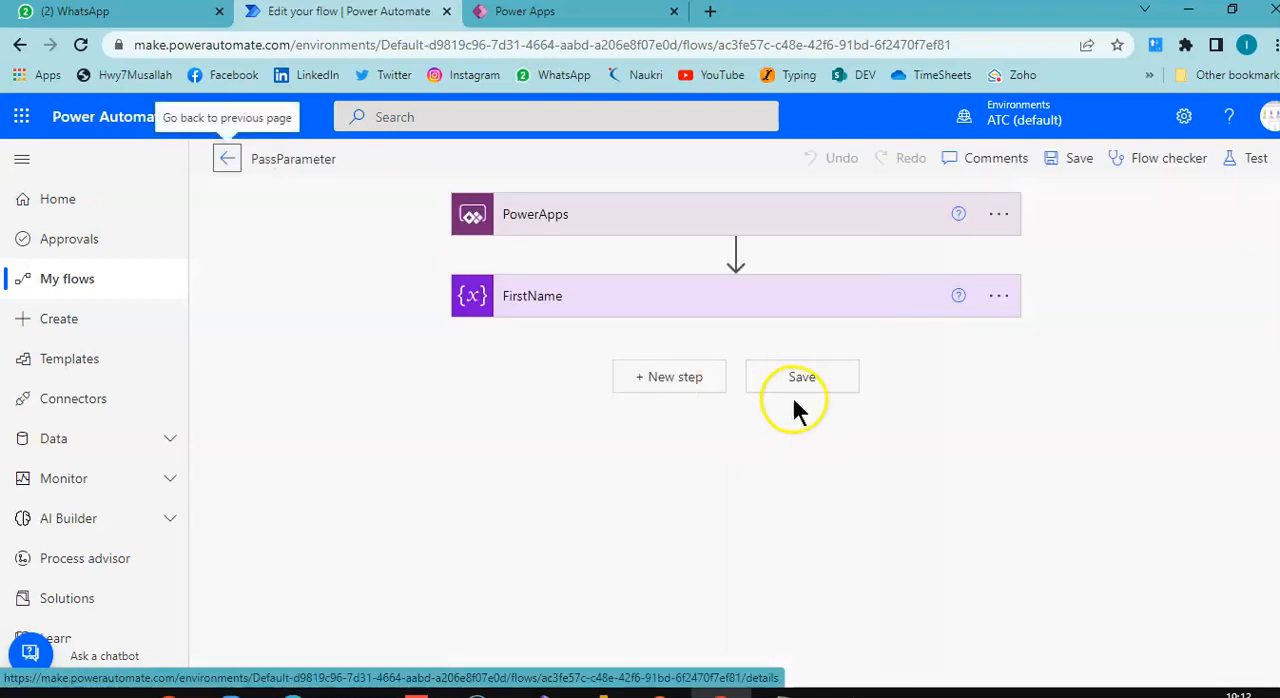
click(736, 296)
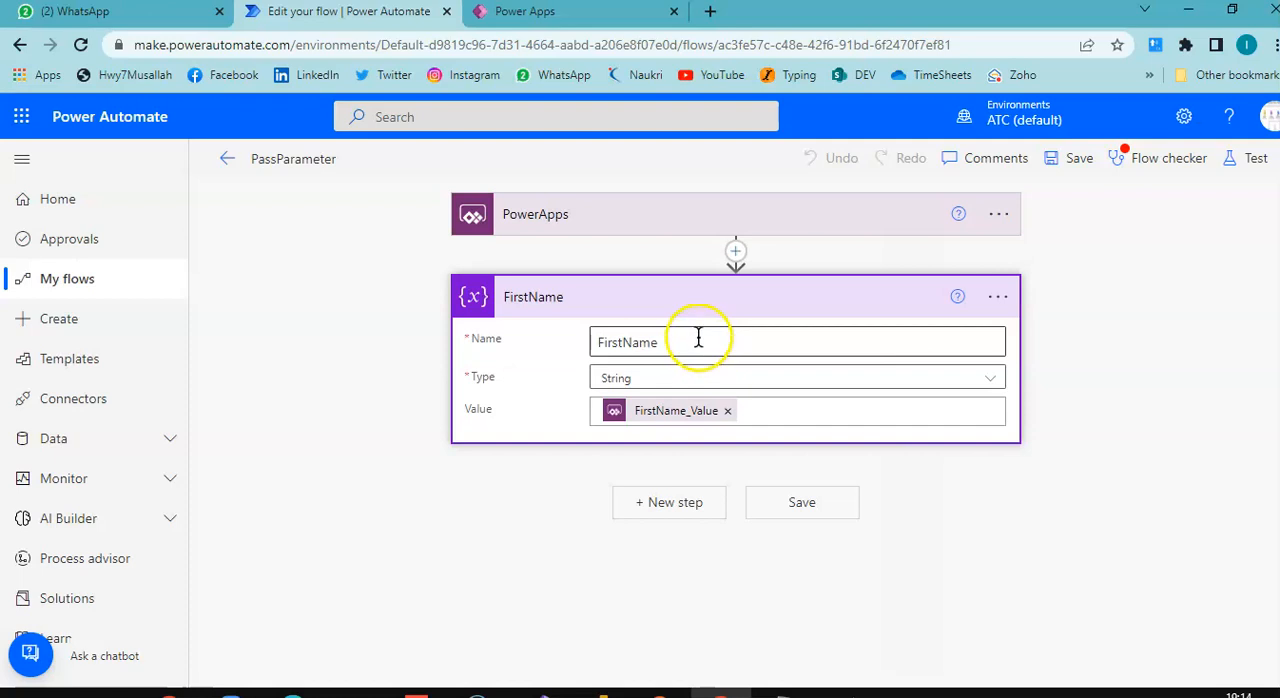
click(800, 412)
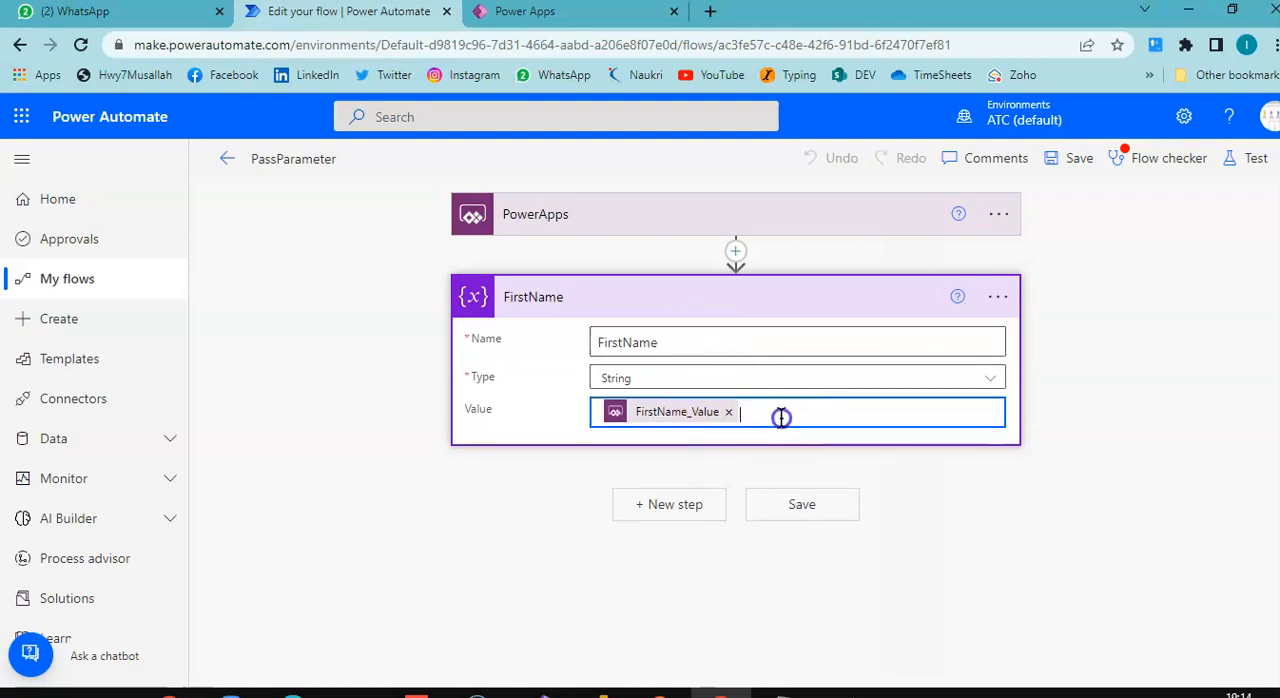